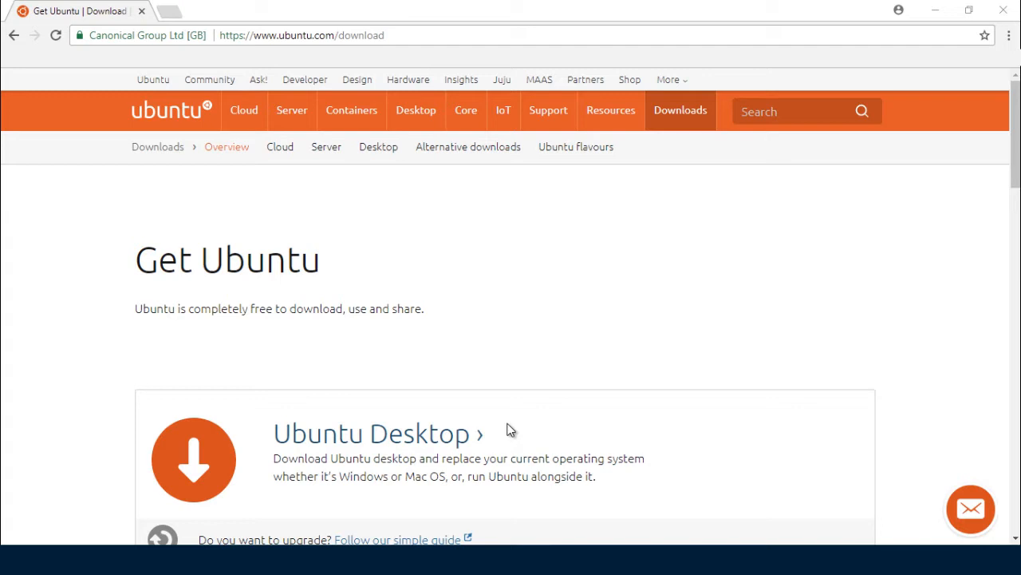
{"action": "mouse_move", "coordinate": [402, 418]}
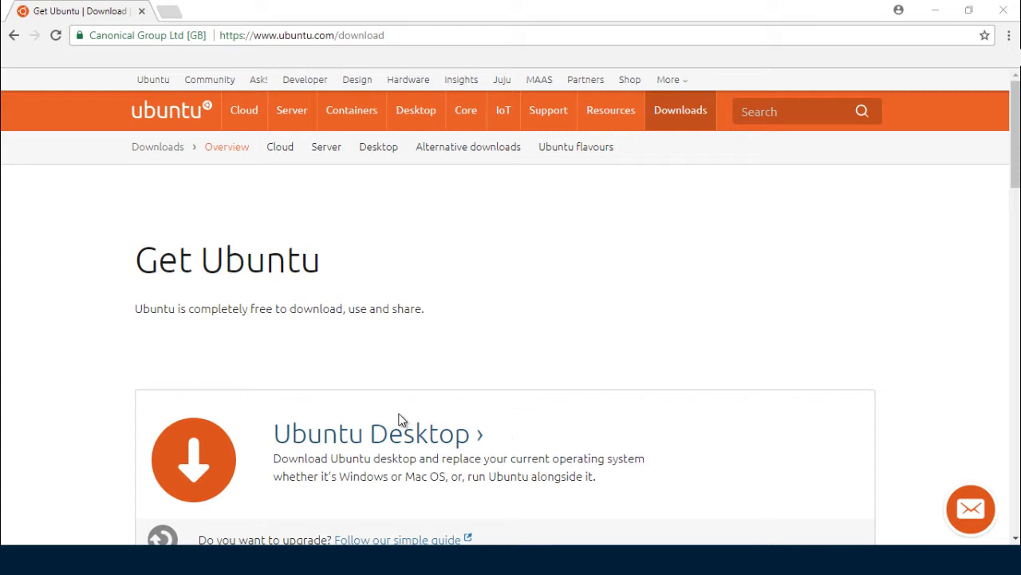
Request the Ubuntu Desktop 16.04.3 LTS download and scroll the Contribute page toward 'Not now, take me to the download'.
{"action": "left_click", "coordinate": [387, 434]}
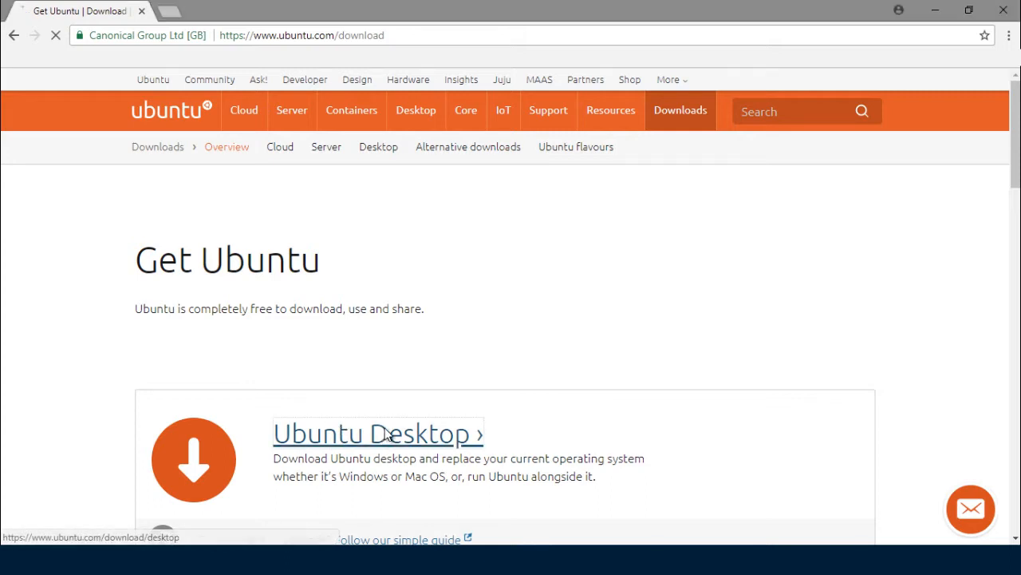
{"action": "left_click", "coordinate": [377, 434]}
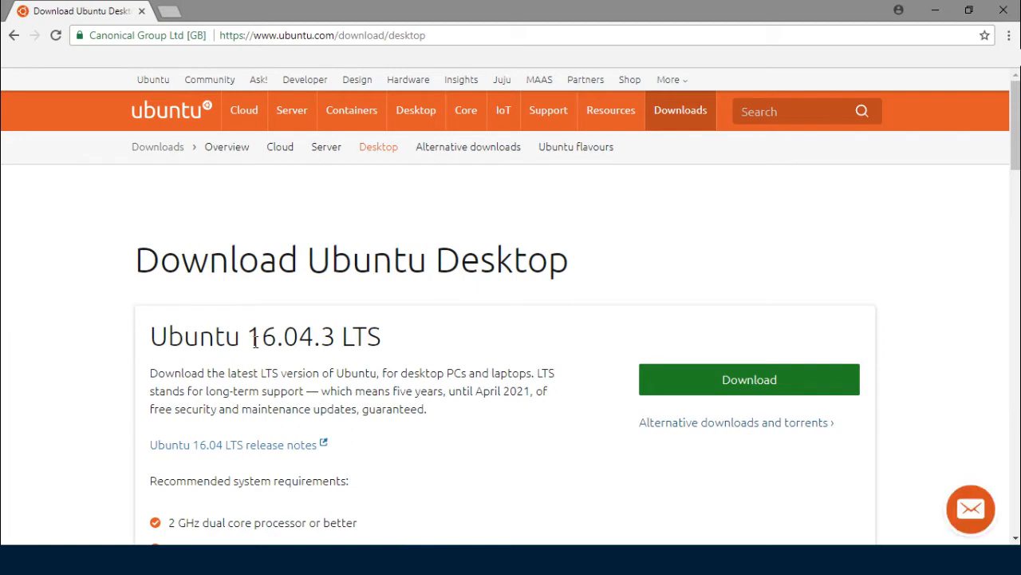
{"action": "mouse_move", "coordinate": [677, 383]}
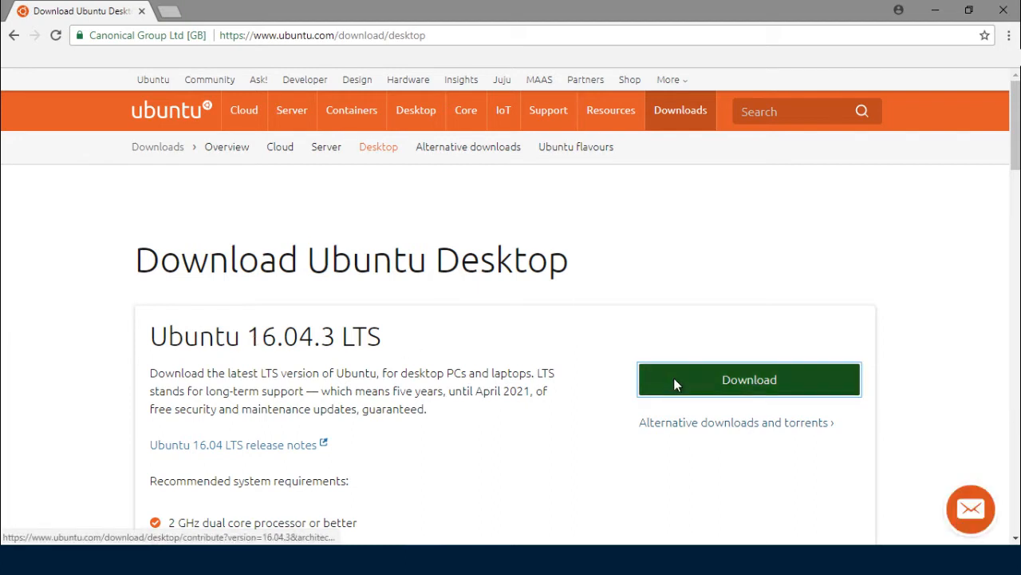
{"action": "left_click", "coordinate": [750, 379]}
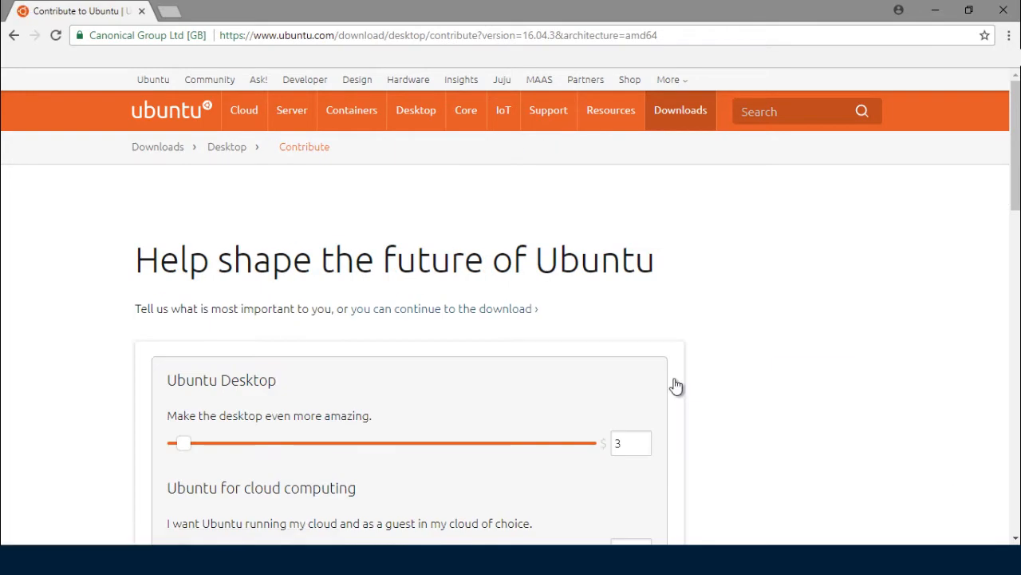
{"action": "scroll", "scroll_direction": "down", "scroll_amount": 3}
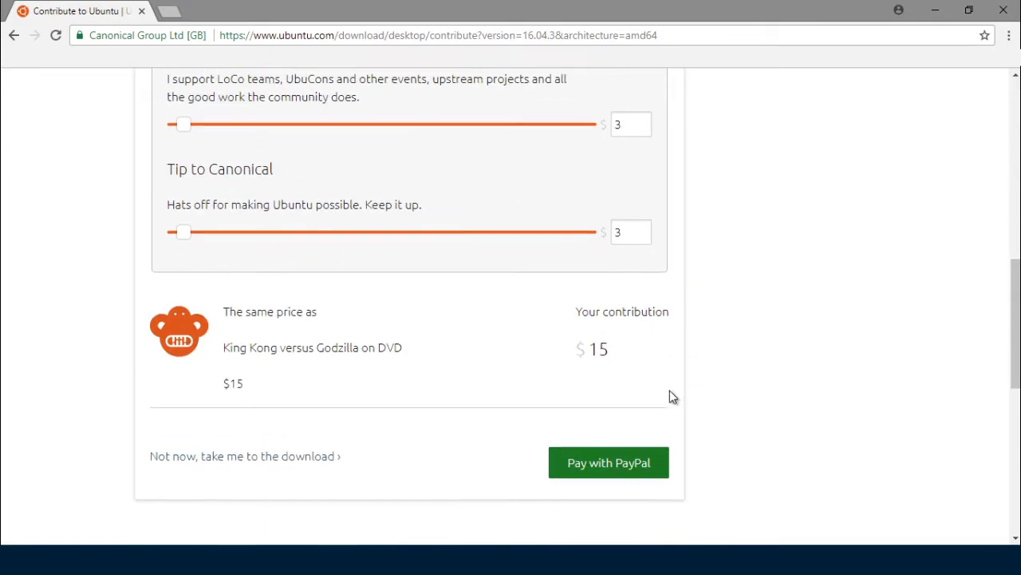
{"action": "scroll", "scroll_direction": "down", "scroll_amount": 3}
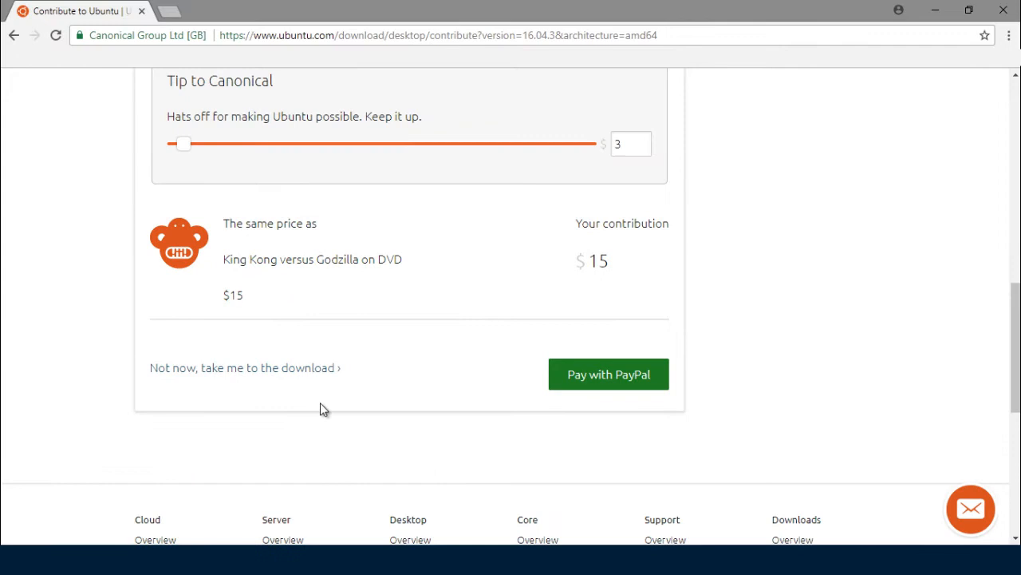
{"action": "mouse_move", "coordinate": [395, 377]}
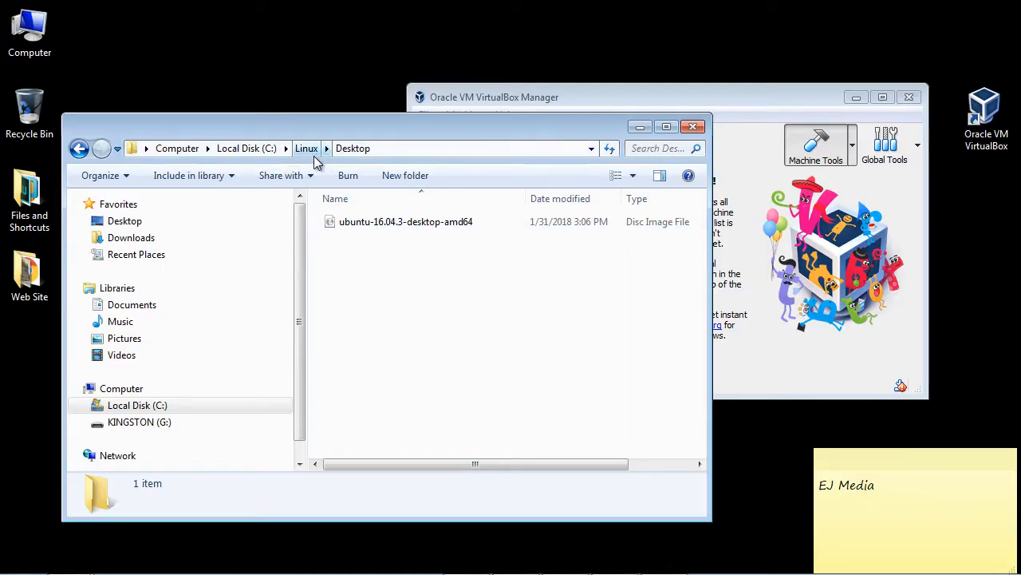
{"action": "mouse_move", "coordinate": [306, 152]}
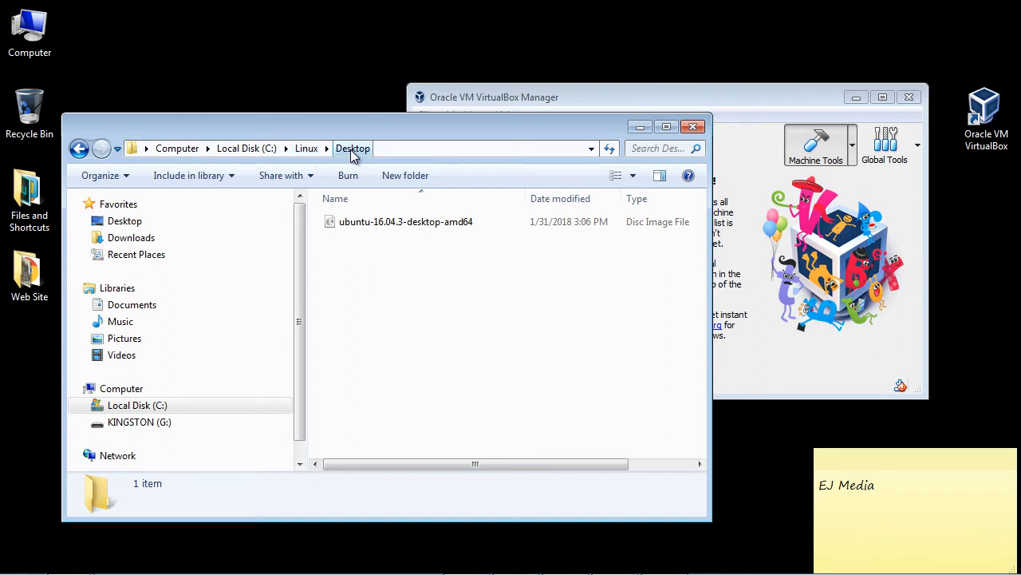
Select the ubuntu-16.04.3-desktop-amd64 ISO in C:\Linux\Desktop to show its 1.47 GB details.
{"action": "left_click", "coordinate": [405, 220]}
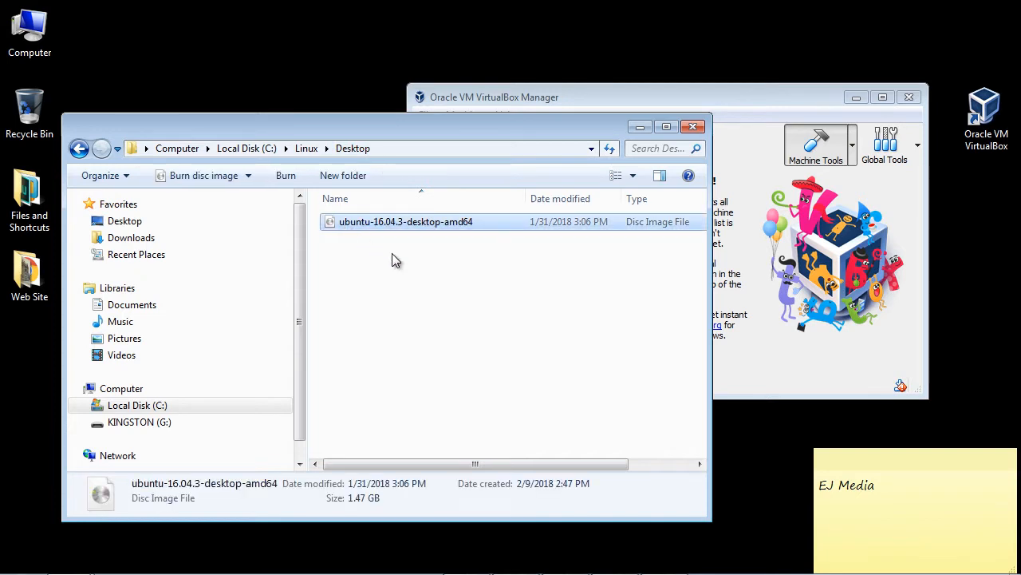
{"action": "mouse_move", "coordinate": [699, 132]}
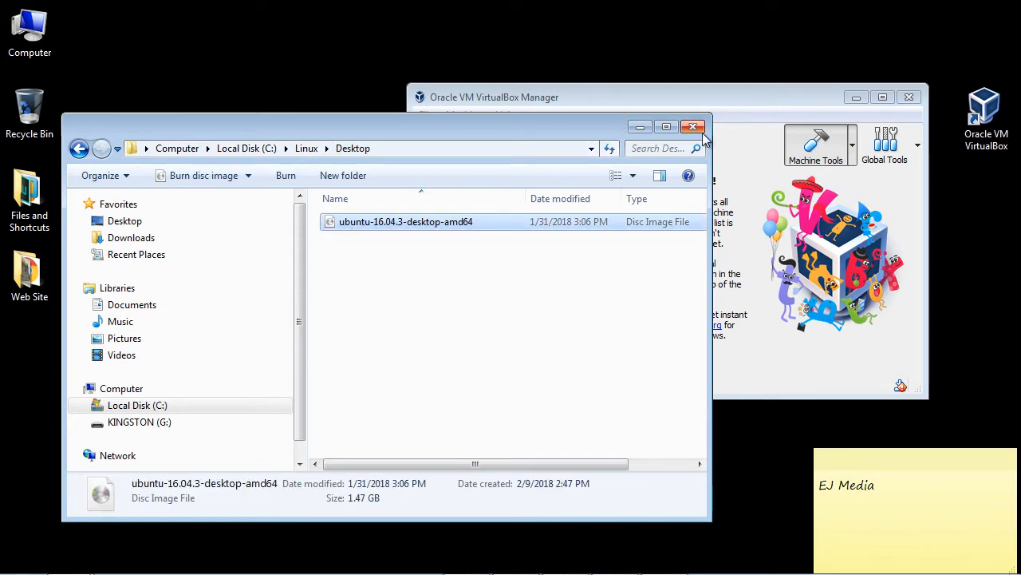
Close Explorer and start a new VM named Linux Ubuntu, type Linux, version Ubuntu (64-bit).
{"action": "left_click", "coordinate": [693, 127]}
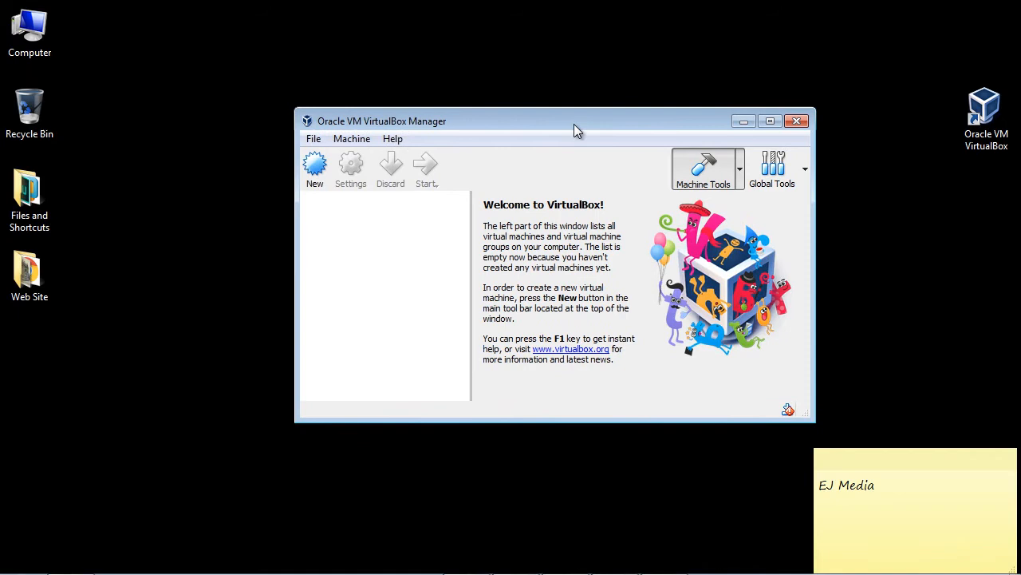
{"action": "left_click_drag", "start_coordinate": [578, 121], "coordinate": [479, 131]}
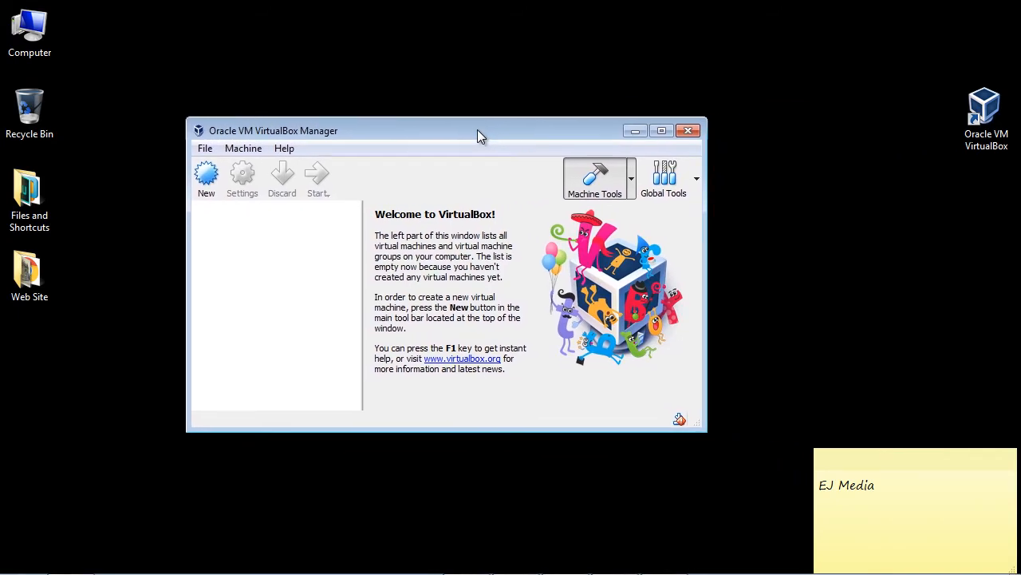
{"action": "mouse_move", "coordinate": [208, 175]}
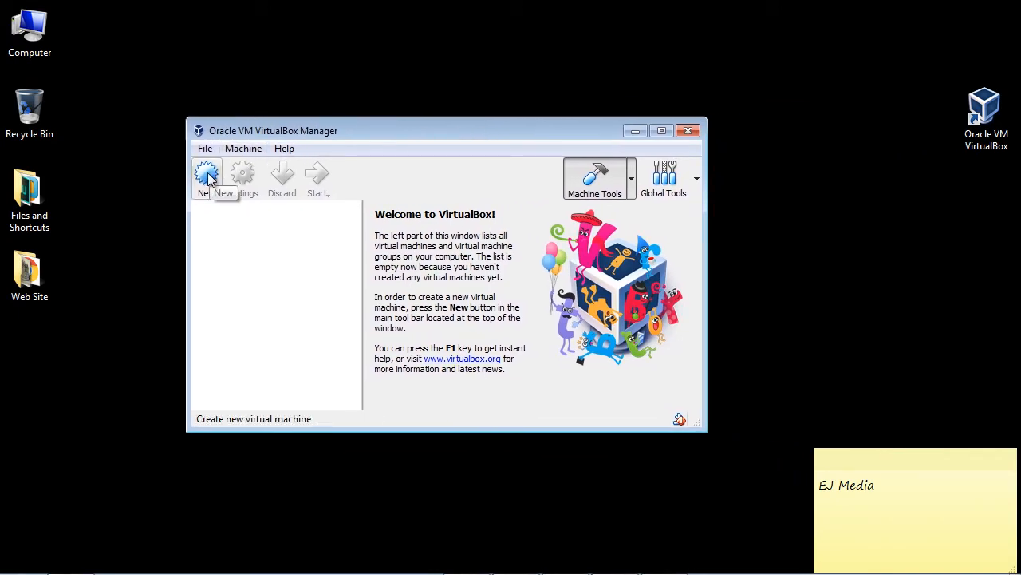
{"action": "left_click", "coordinate": [208, 176]}
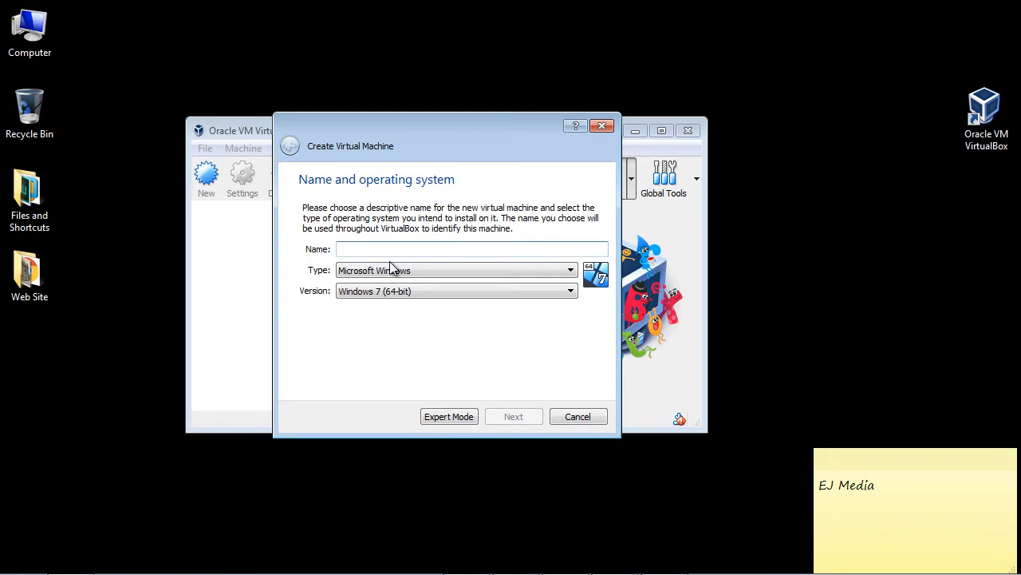
{"action": "type", "text": "Linux Ubuntu"}
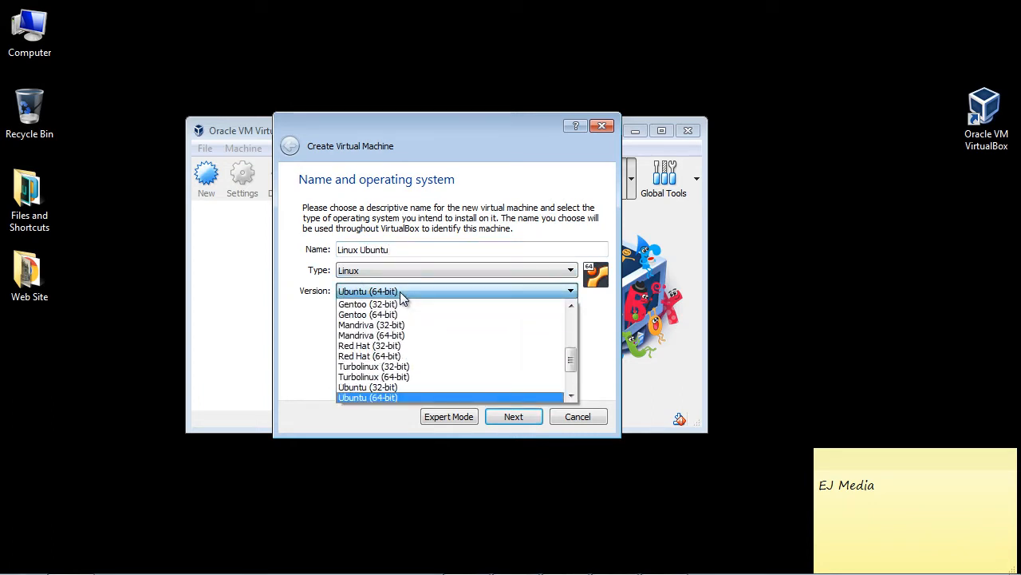
{"action": "mouse_move", "coordinate": [392, 342]}
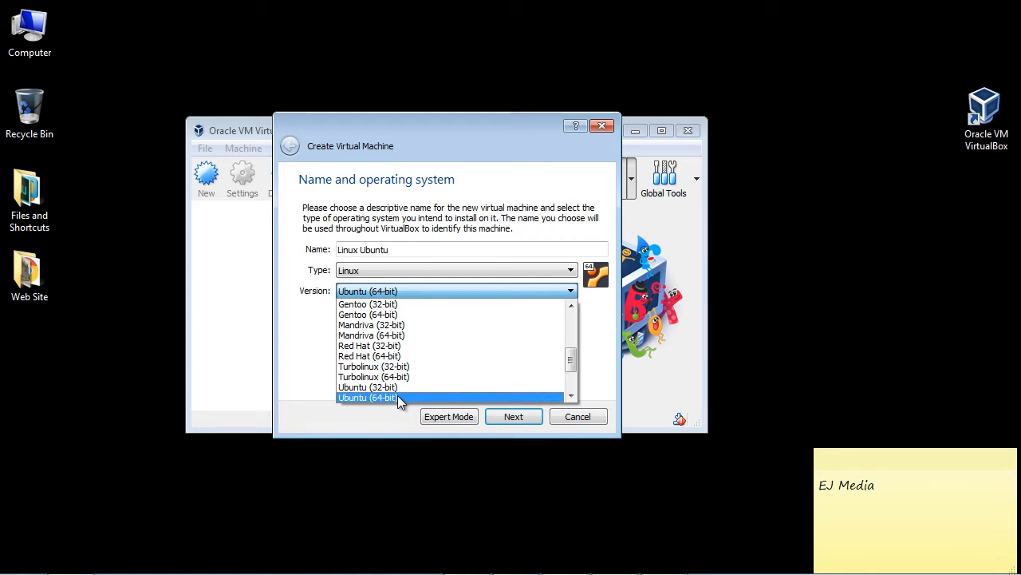
{"action": "left_click", "coordinate": [367, 397]}
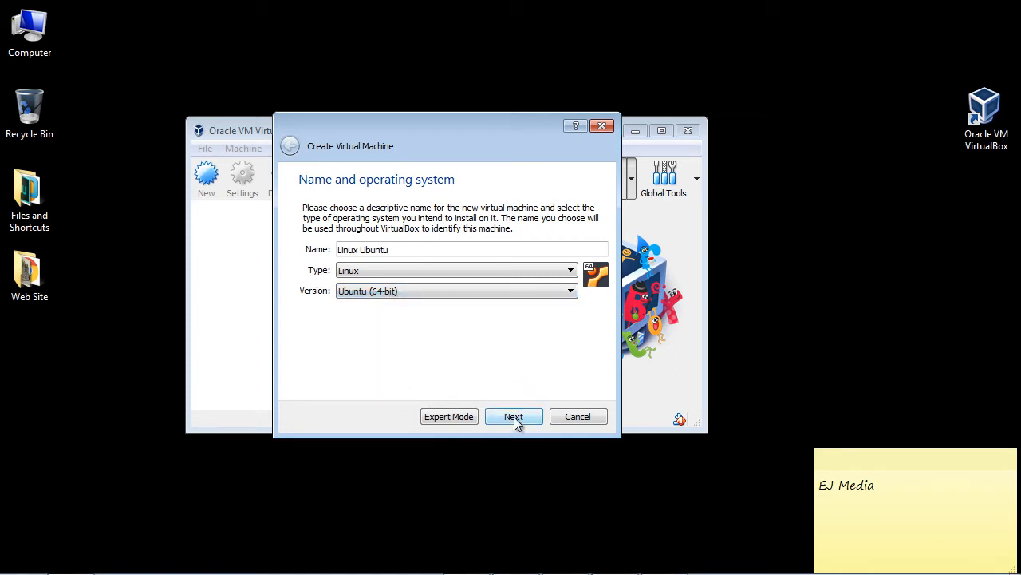
Assign the machine 4096 MB of memory and continue to the hard disk page.
{"action": "left_click", "coordinate": [514, 415]}
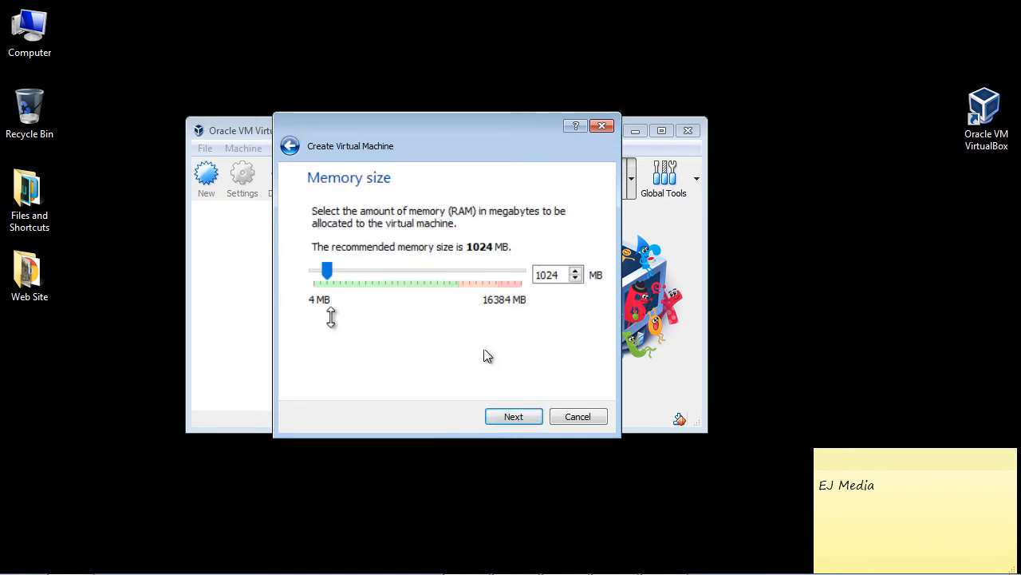
{"action": "mouse_move", "coordinate": [333, 312]}
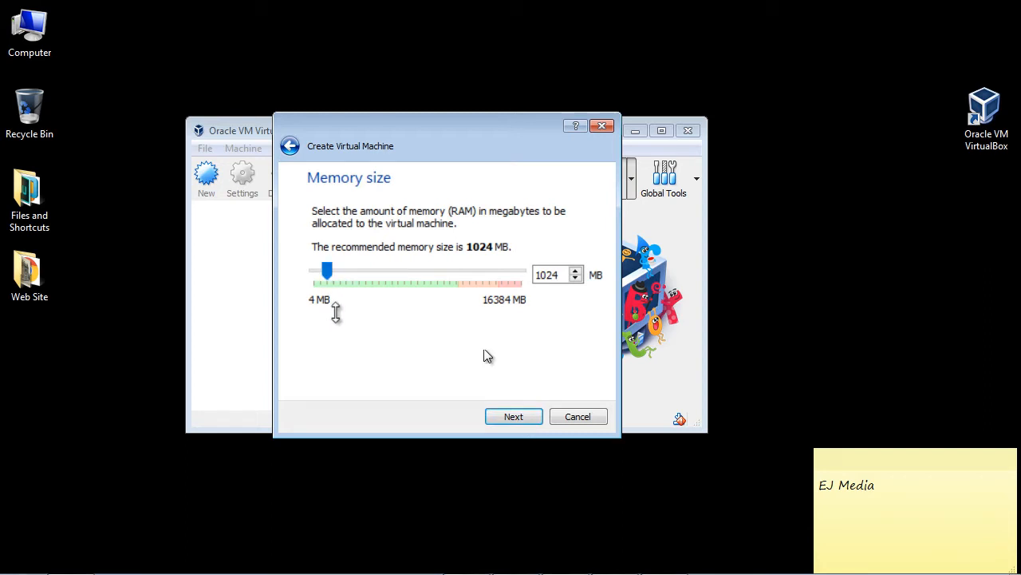
{"action": "left_click_drag", "start_coordinate": [326, 271], "coordinate": [341, 271]}
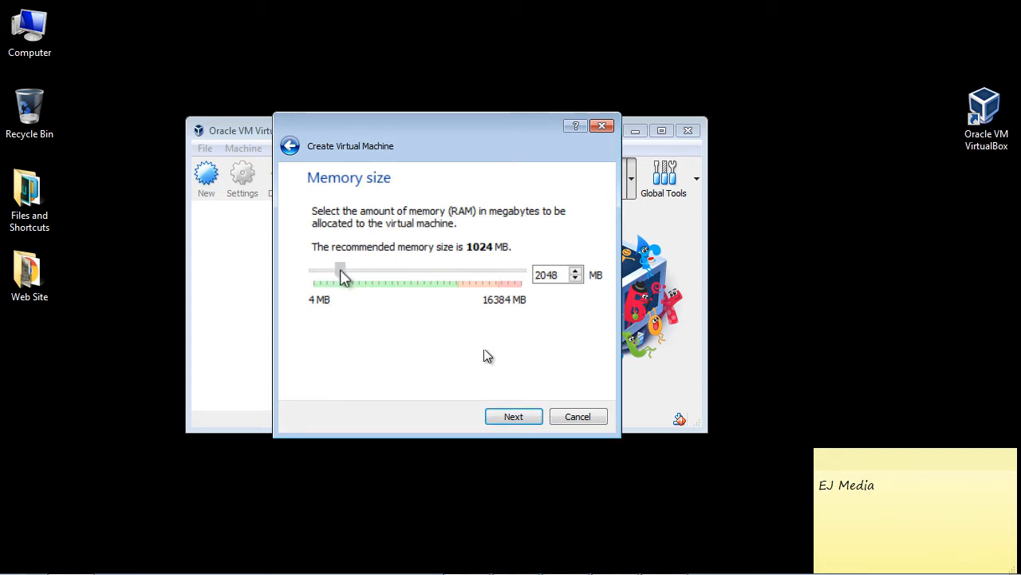
{"action": "left_click_drag", "start_coordinate": [342, 275], "coordinate": [366, 275]}
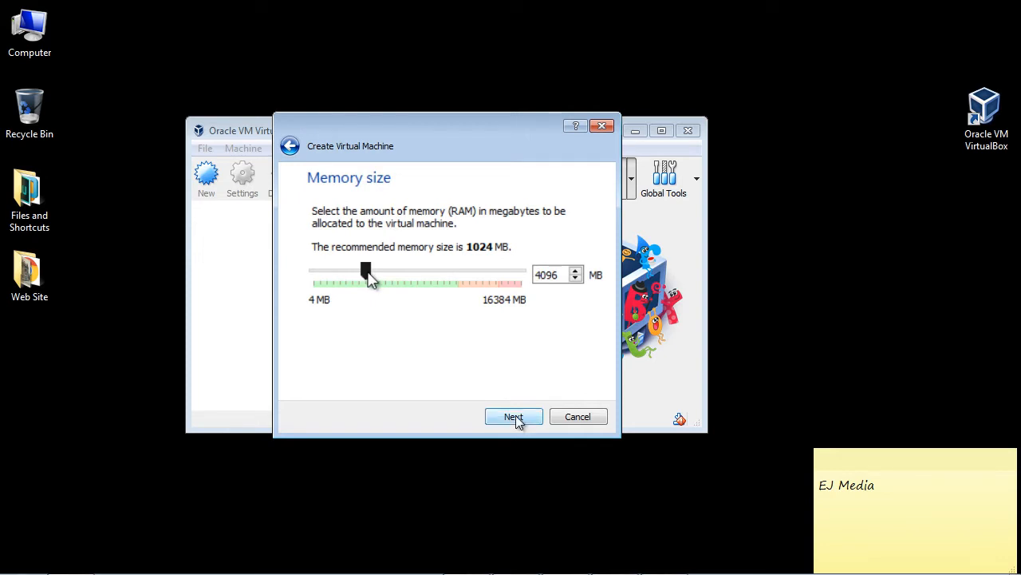
{"action": "left_click", "coordinate": [514, 416]}
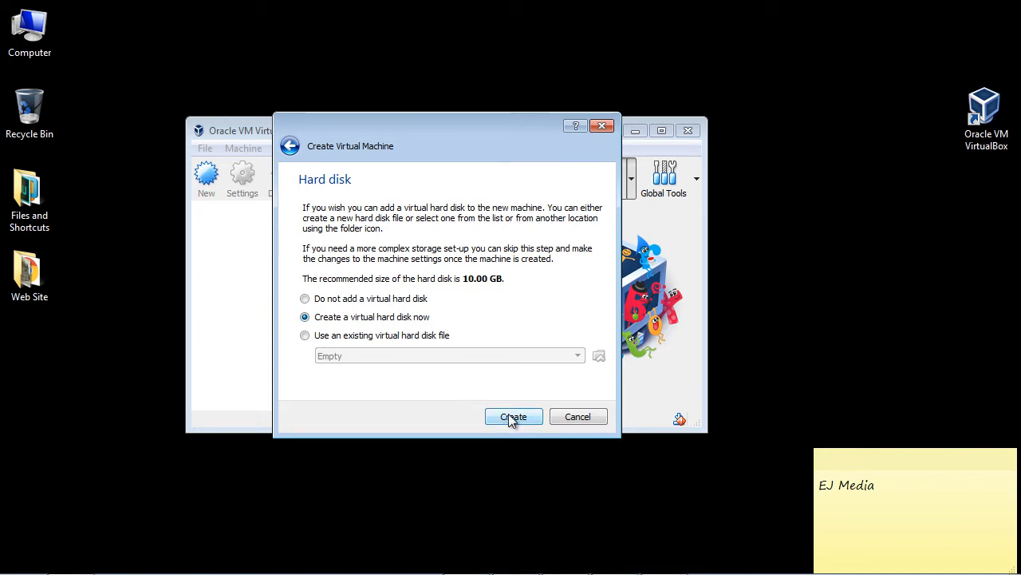
Create a dynamically allocated 10.00 GB VDI disk named Linux Ubuntu.
{"action": "left_click", "coordinate": [514, 415]}
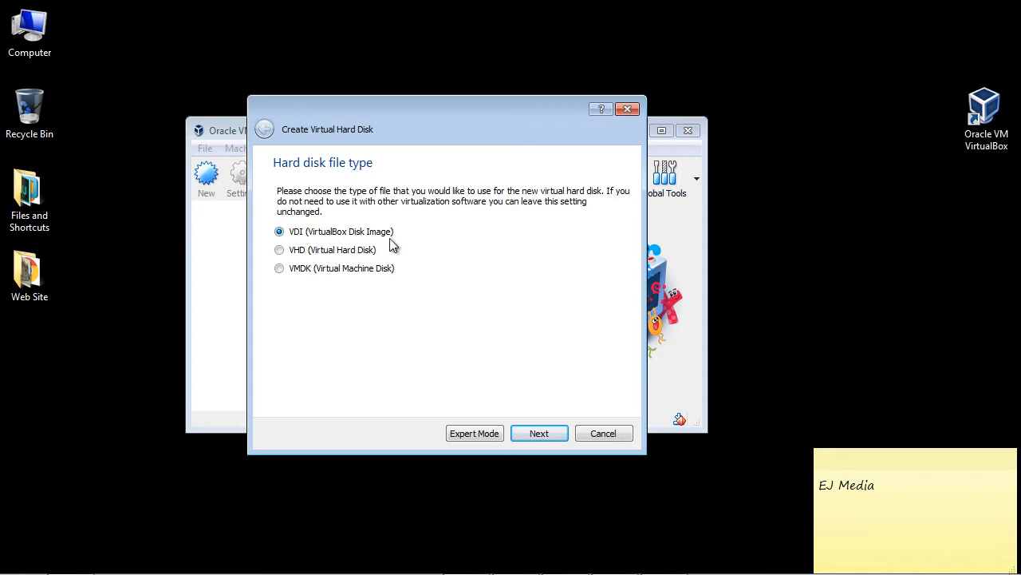
{"action": "left_click", "coordinate": [539, 433]}
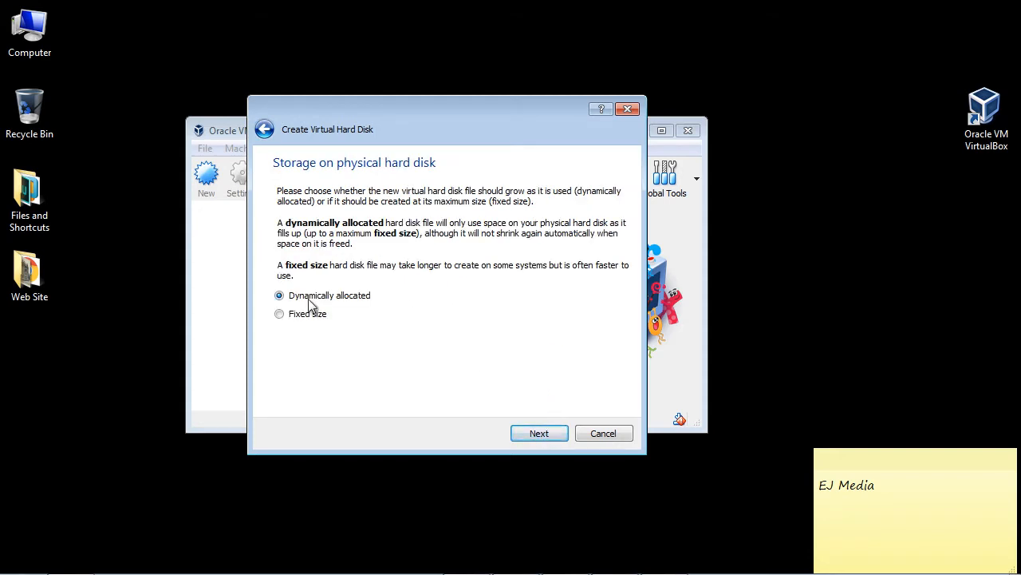
{"action": "mouse_move", "coordinate": [540, 434]}
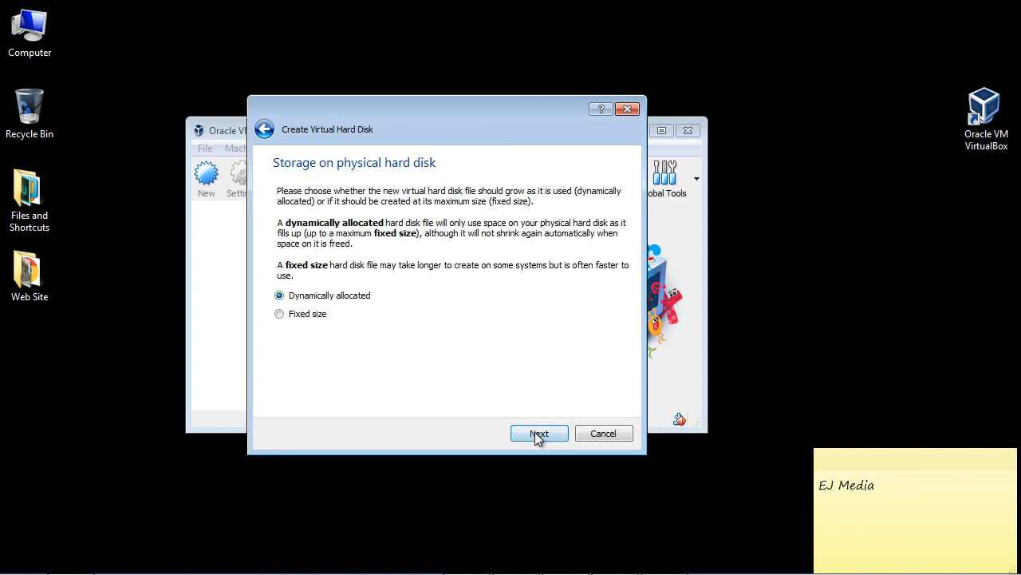
{"action": "left_click", "coordinate": [540, 432]}
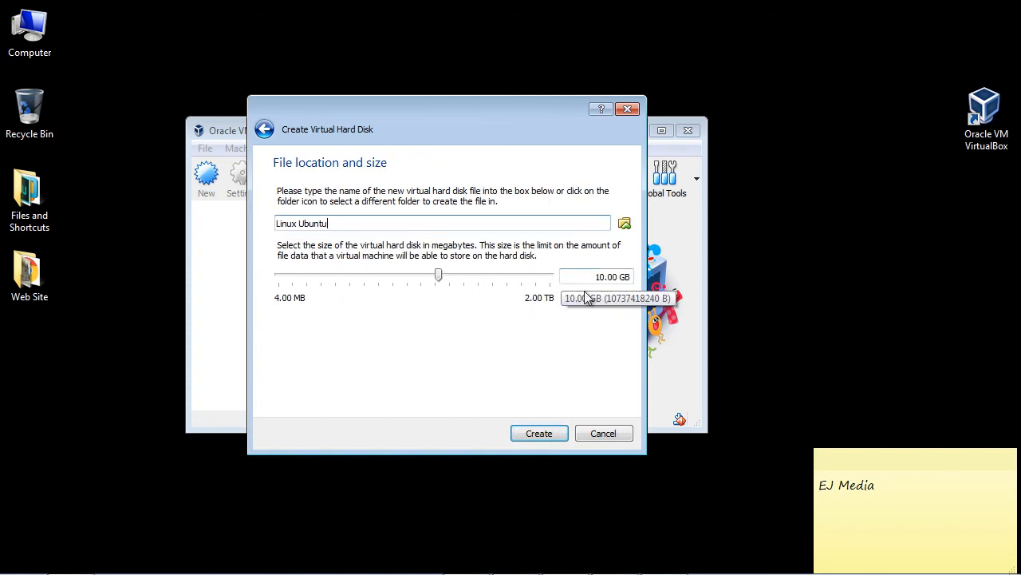
{"action": "left_click", "coordinate": [540, 432]}
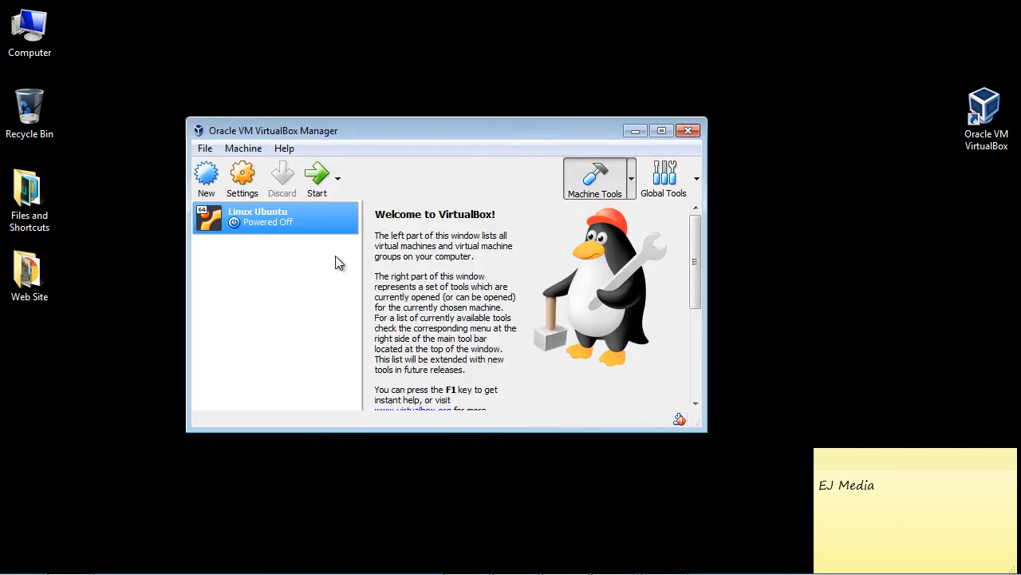
{"action": "mouse_move", "coordinate": [332, 227]}
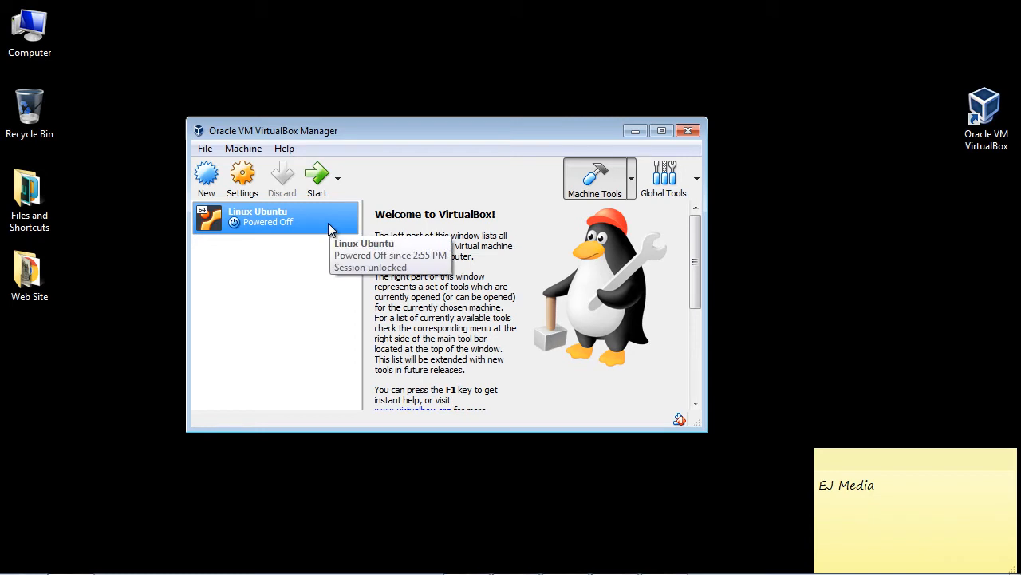
{"action": "mouse_move", "coordinate": [316, 175]}
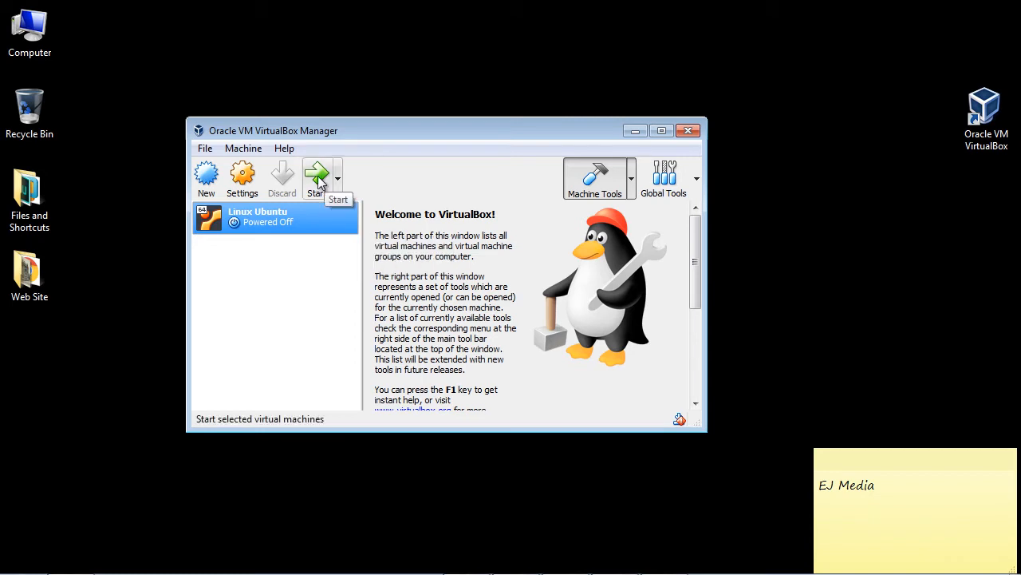
Start the Linux Ubuntu VM booting from ubuntu-16.04.3-desktop-amd64.iso.
{"action": "left_click", "coordinate": [316, 175]}
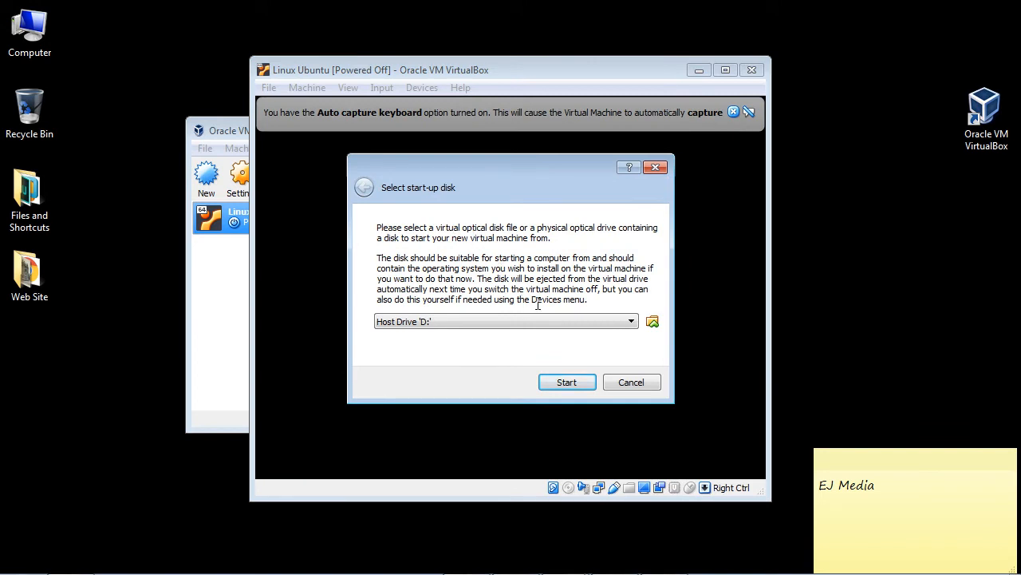
{"action": "mouse_move", "coordinate": [653, 322]}
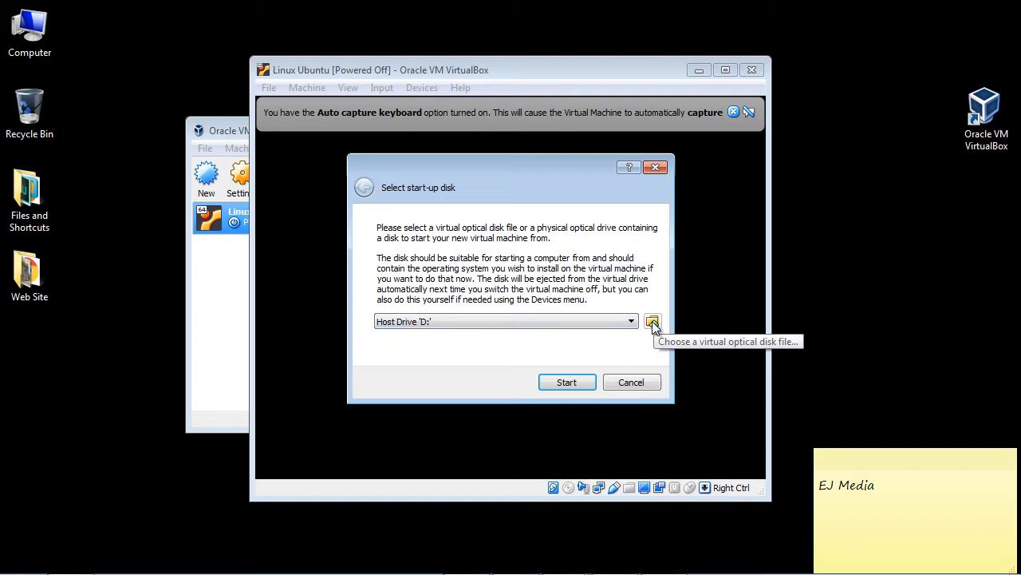
{"action": "left_click", "coordinate": [653, 321]}
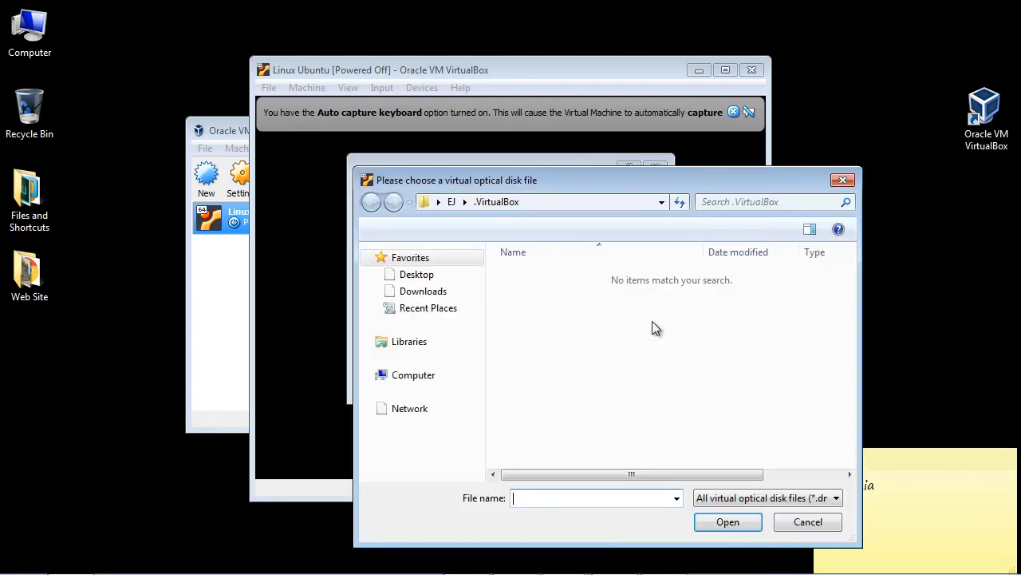
{"action": "left_click", "coordinate": [426, 460]}
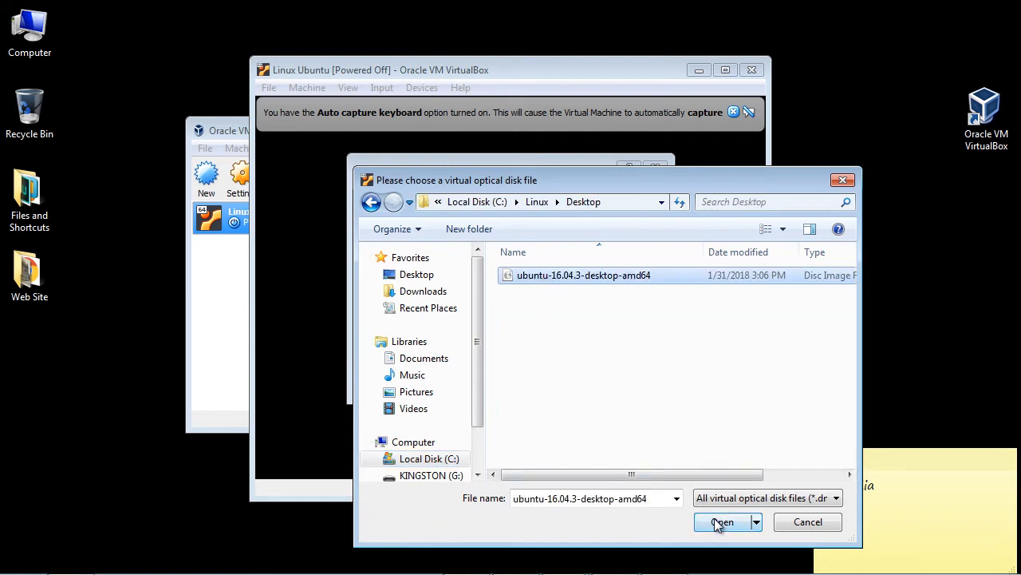
{"action": "left_click", "coordinate": [720, 522]}
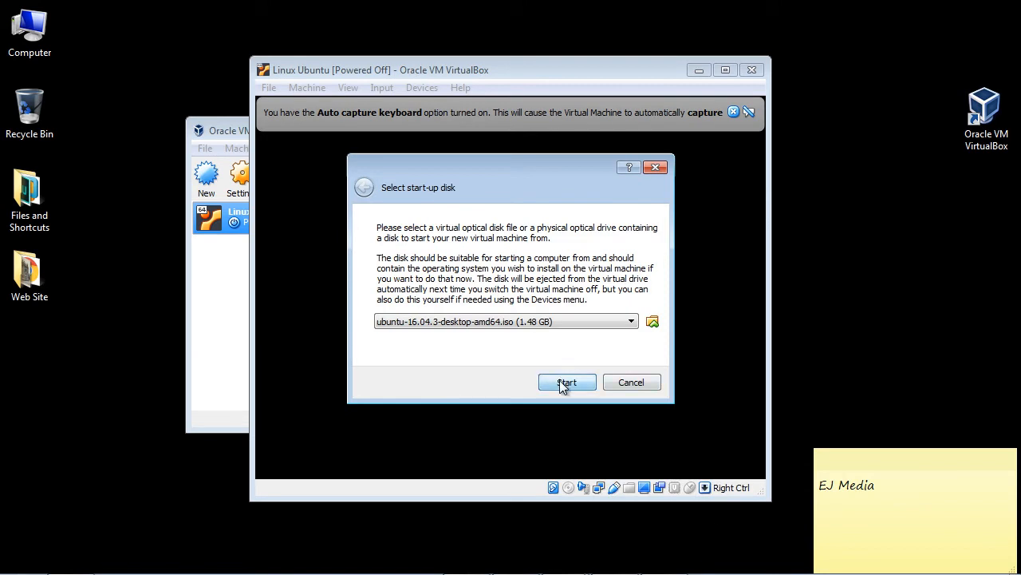
{"action": "left_click", "coordinate": [567, 383]}
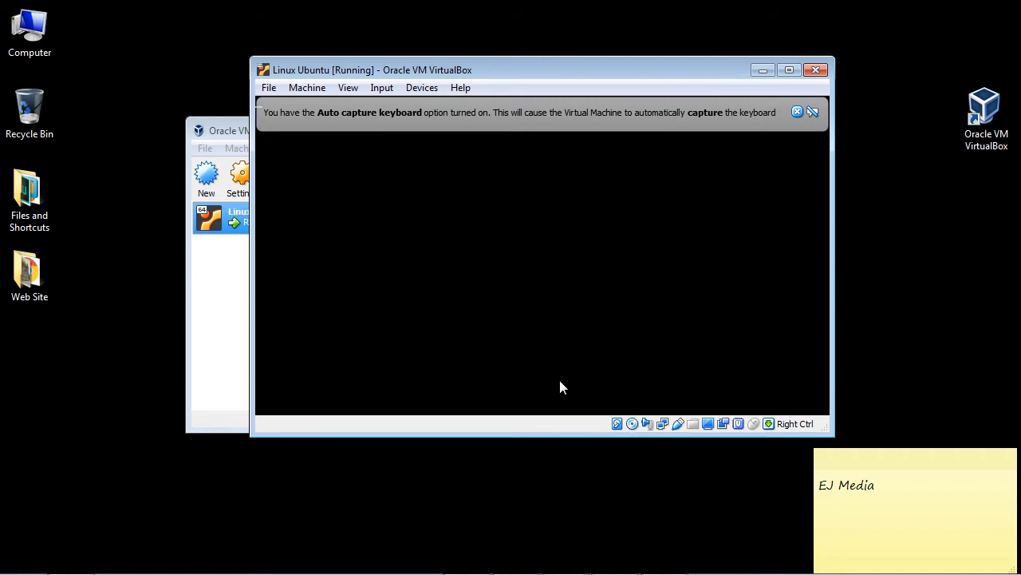
{"action": "mouse_move", "coordinate": [763, 220]}
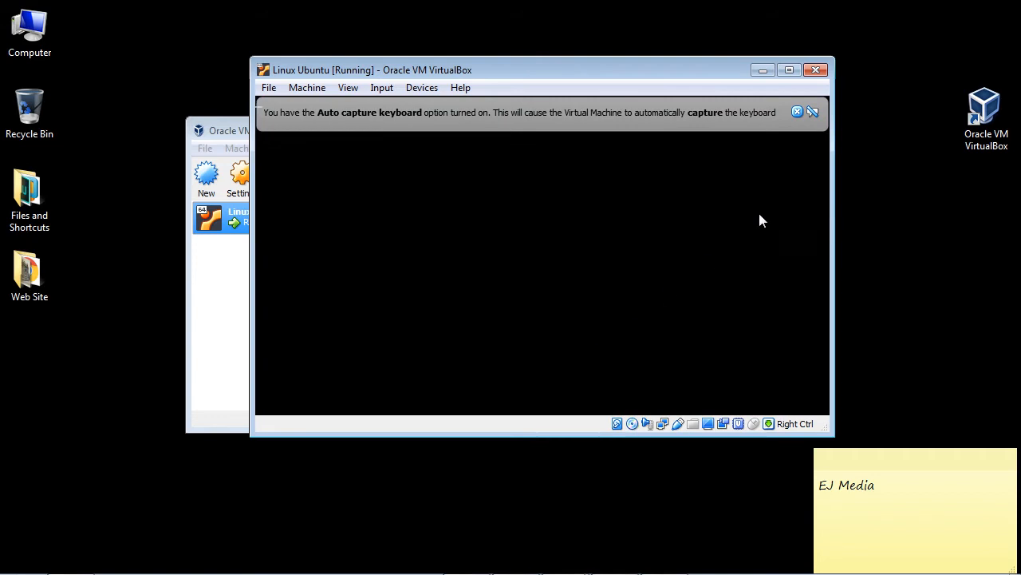
Dismiss the keyboard capture and mouse integration notices while Ubuntu boots.
{"action": "left_click", "coordinate": [796, 112]}
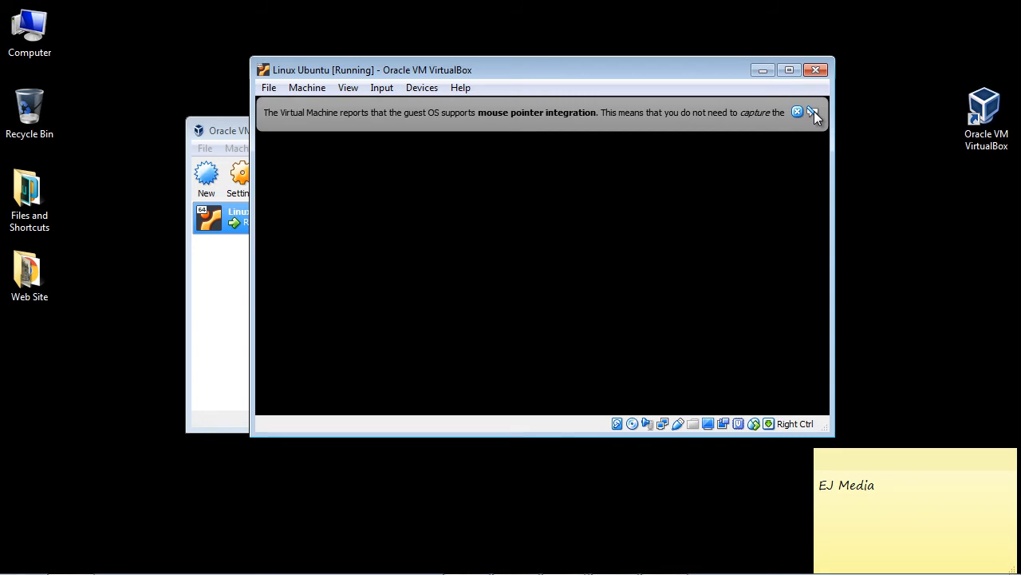
{"action": "left_click", "coordinate": [796, 112]}
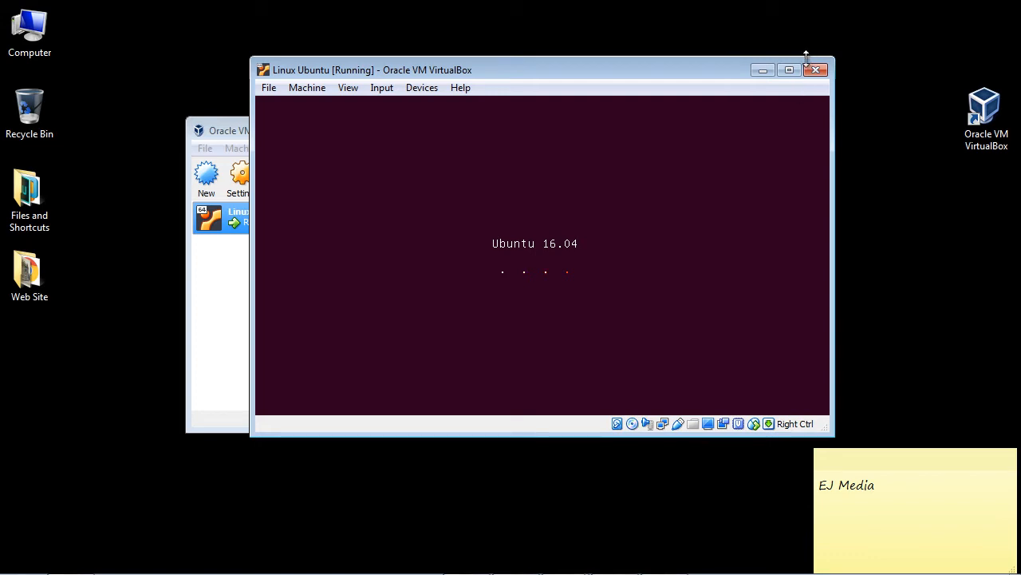
{"action": "mouse_move", "coordinate": [460, 80]}
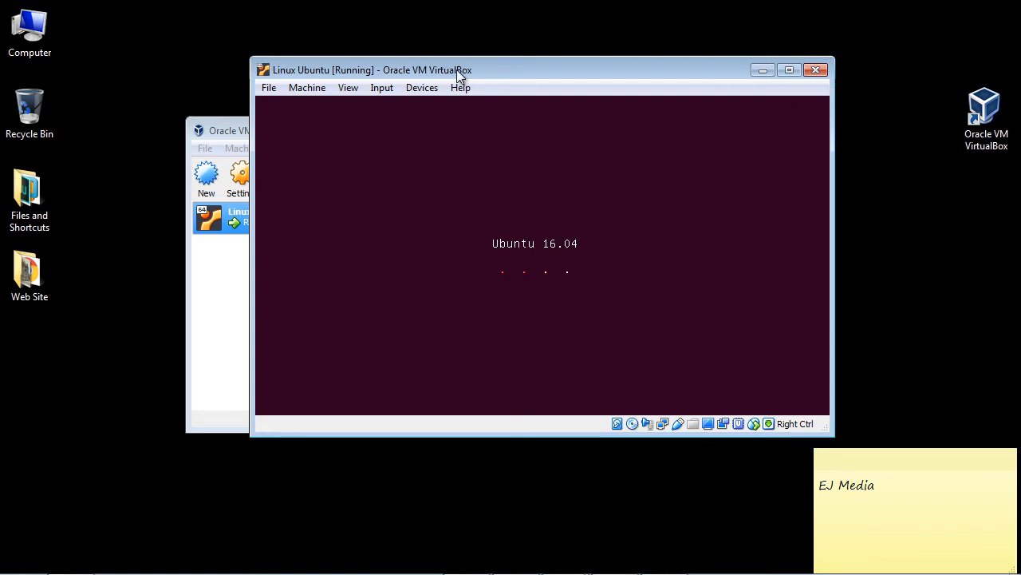
{"action": "mouse_move", "coordinate": [261, 77]}
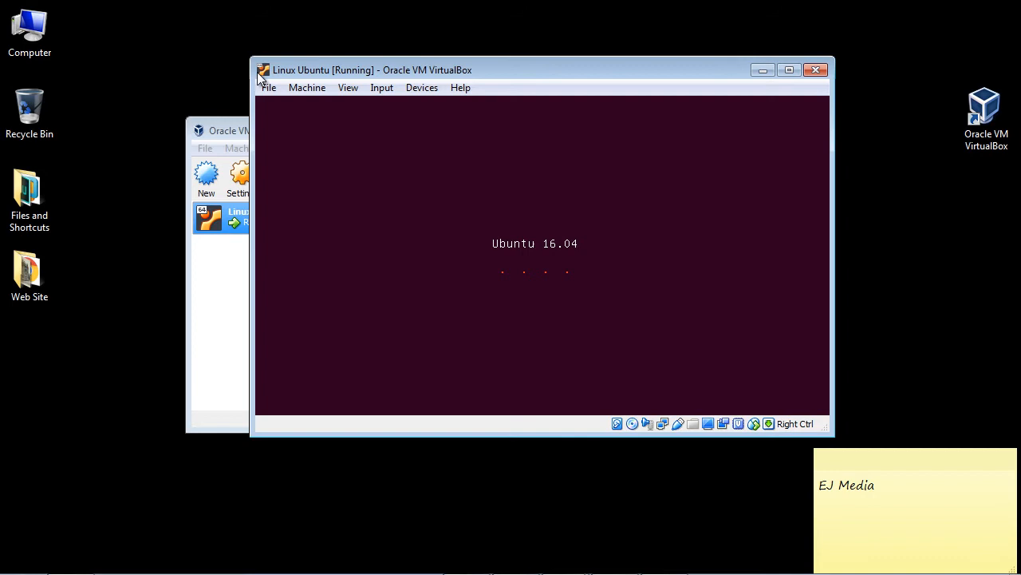
{"action": "mouse_move", "coordinate": [124, 222]}
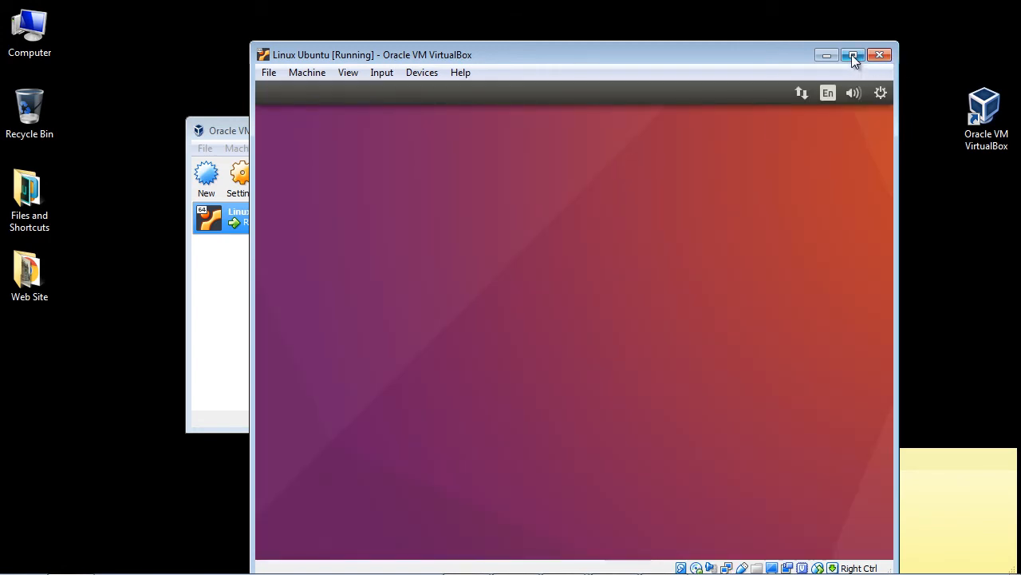
Maximize the VM window, choose Install Ubuntu and continue past the preparation options to Installation type.
{"action": "left_click", "coordinate": [856, 55]}
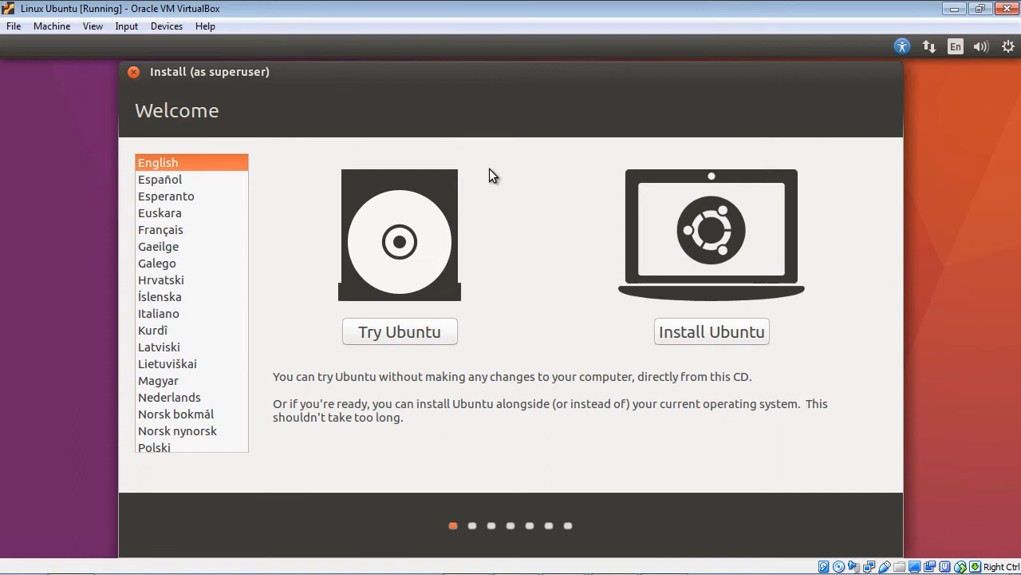
{"action": "mouse_move", "coordinate": [524, 221]}
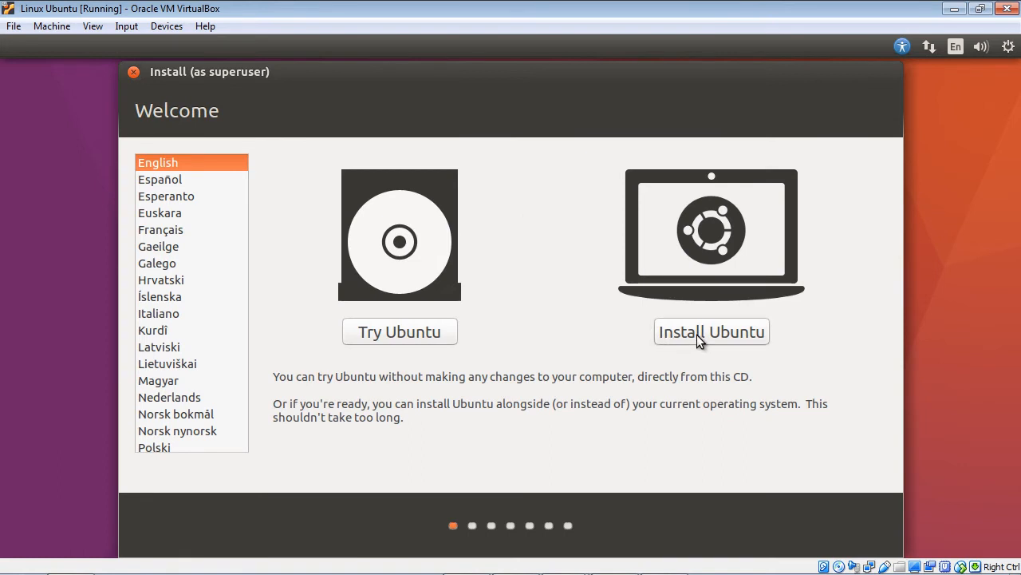
{"action": "left_click", "coordinate": [712, 330]}
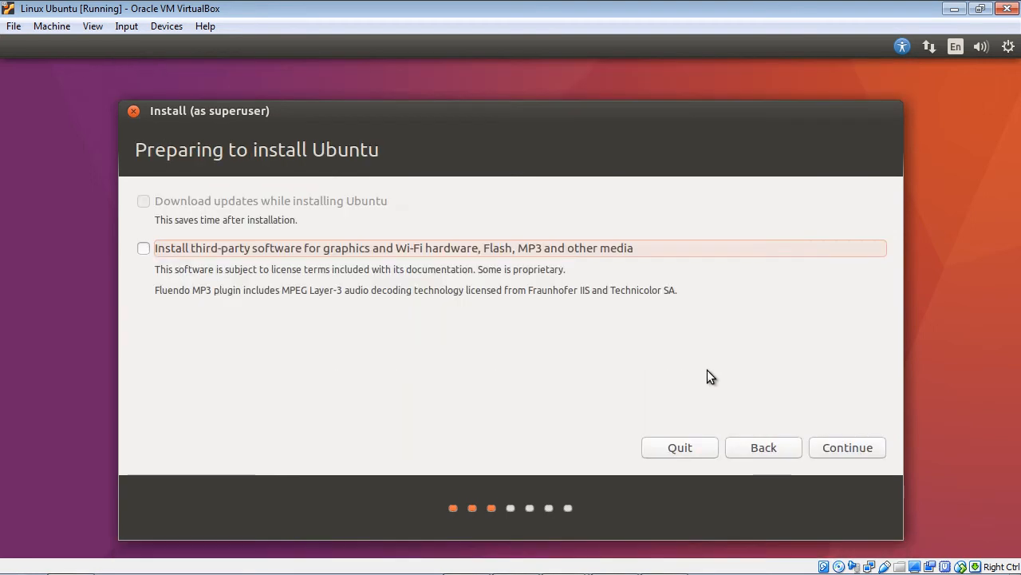
{"action": "mouse_move", "coordinate": [245, 210]}
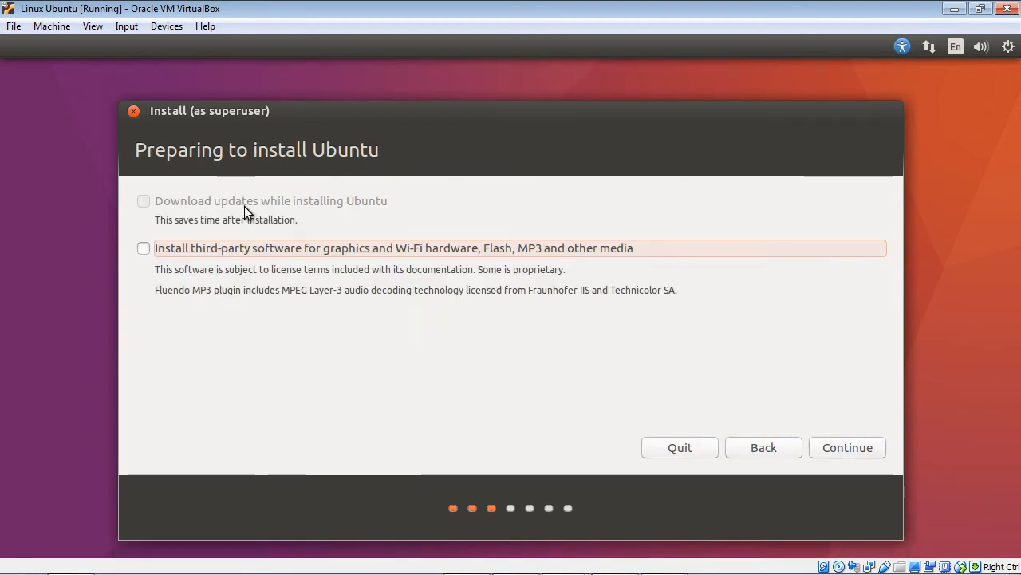
{"action": "mouse_move", "coordinate": [275, 214]}
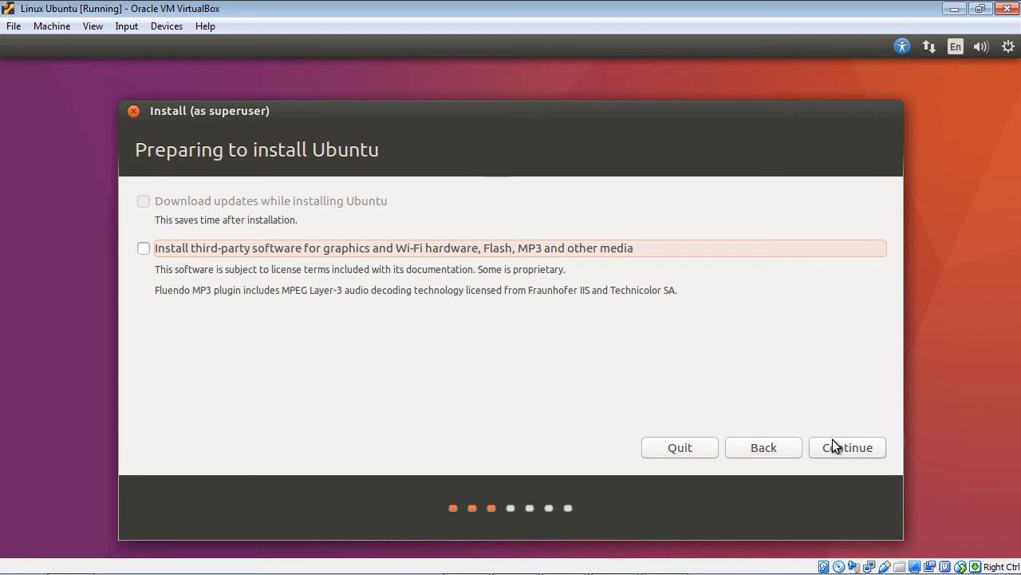
{"action": "left_click", "coordinate": [847, 447]}
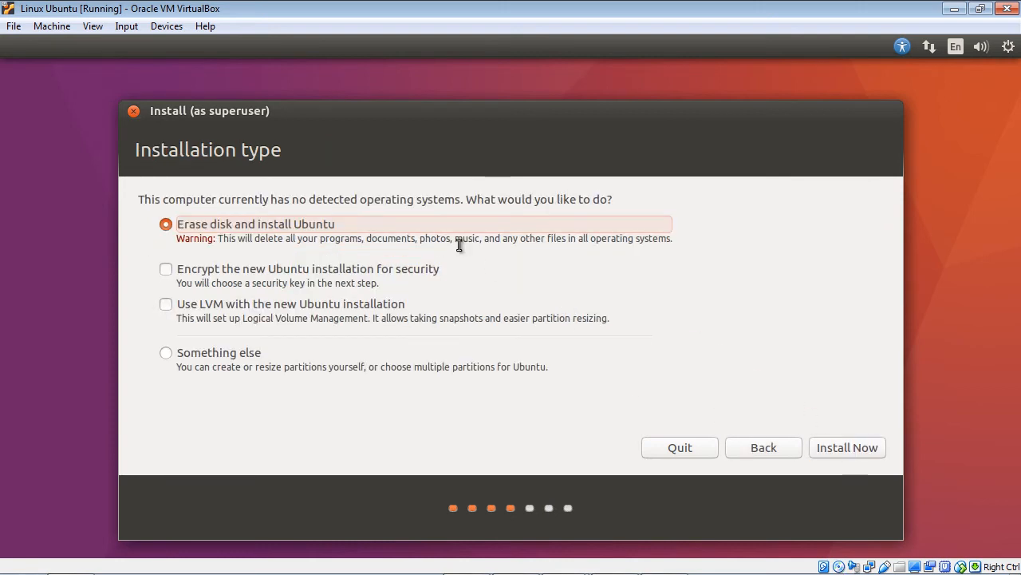
{"action": "mouse_move", "coordinate": [302, 233]}
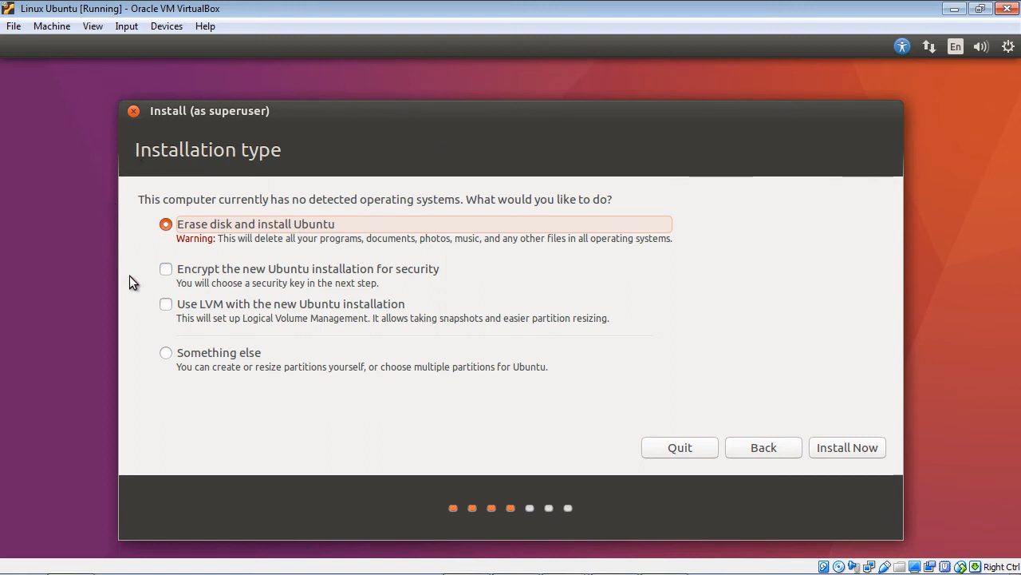
{"action": "mouse_move", "coordinate": [474, 373]}
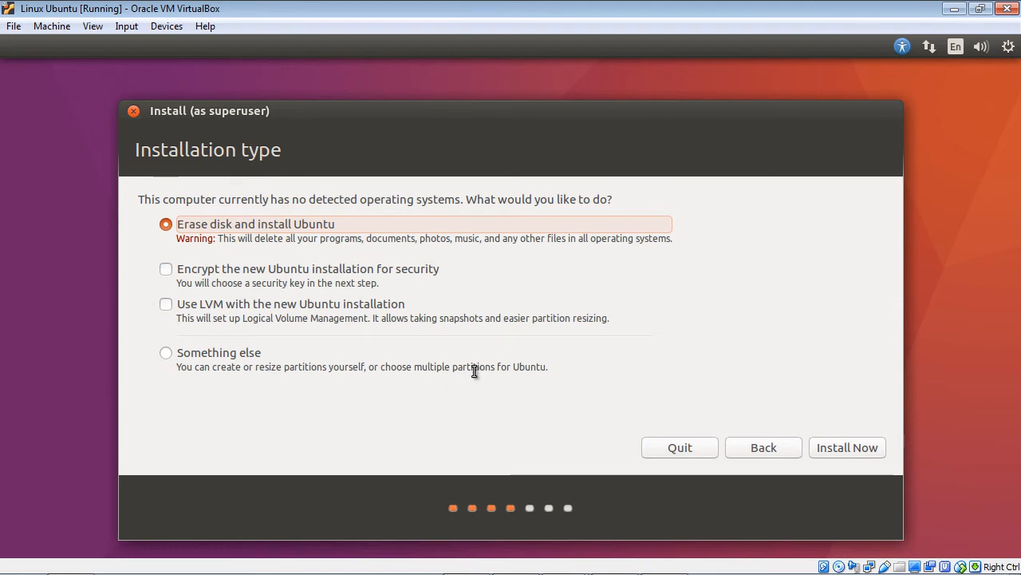
{"action": "mouse_move", "coordinate": [772, 223]}
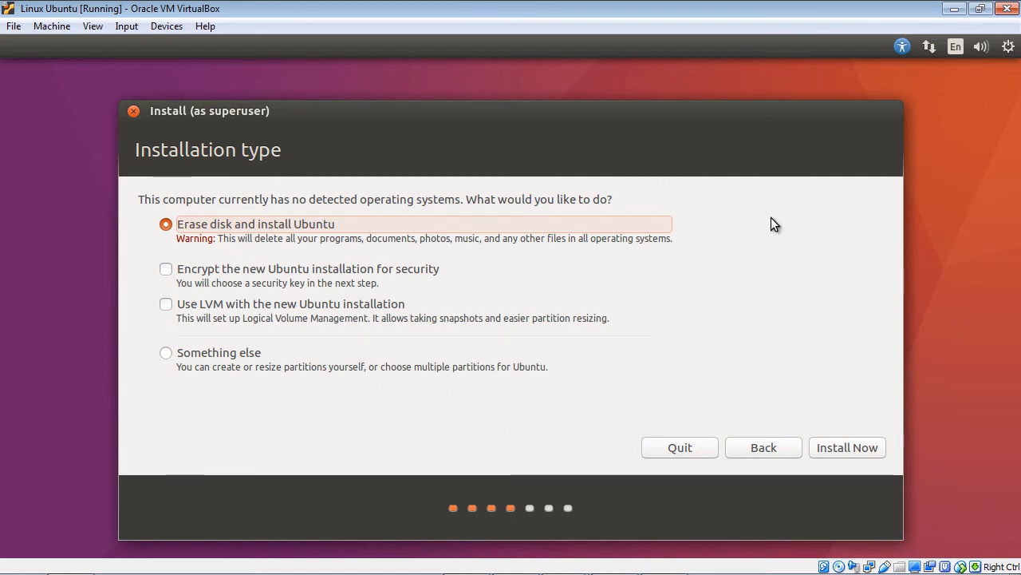
{"action": "mouse_move", "coordinate": [319, 316]}
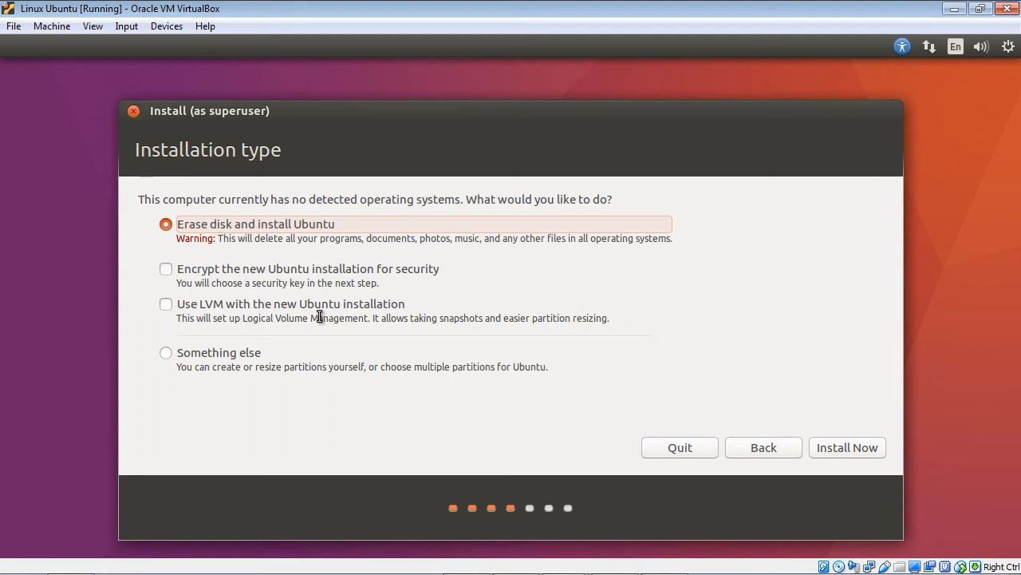
{"action": "mouse_move", "coordinate": [846, 460]}
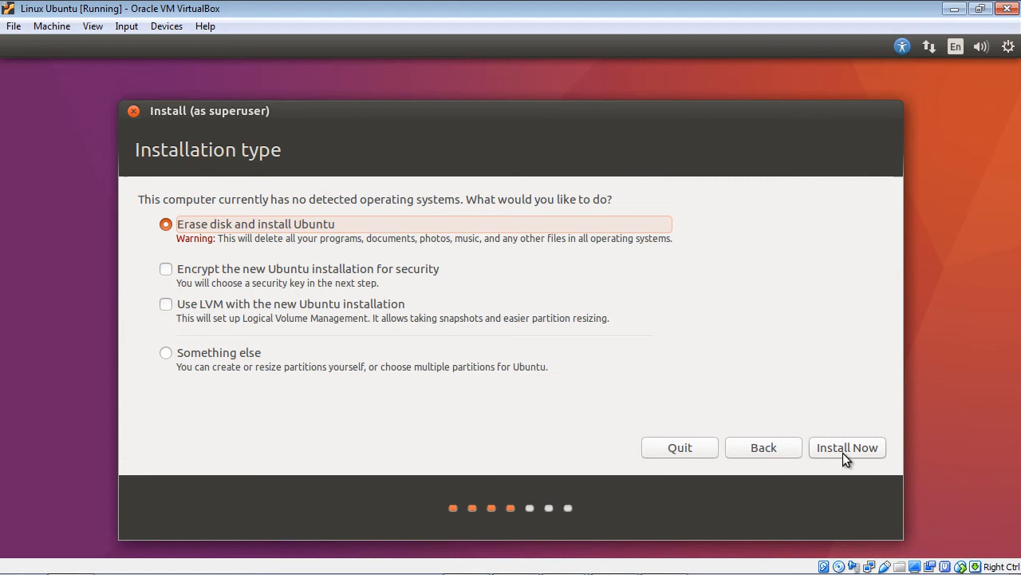
Erase the disk and install, write the changes, keep New York location and English (US) keyboard.
{"action": "left_click", "coordinate": [848, 447]}
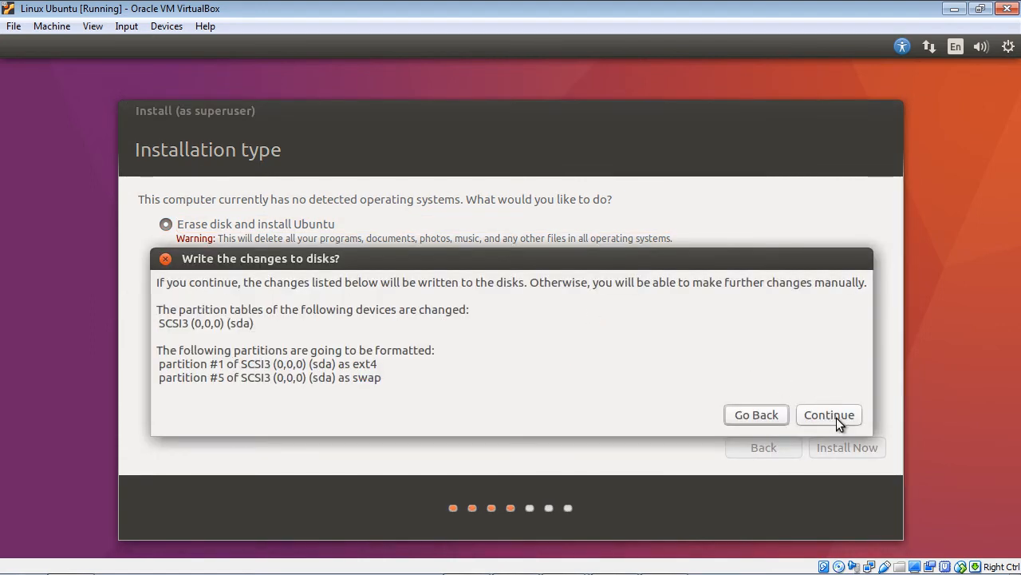
{"action": "left_click", "coordinate": [830, 415]}
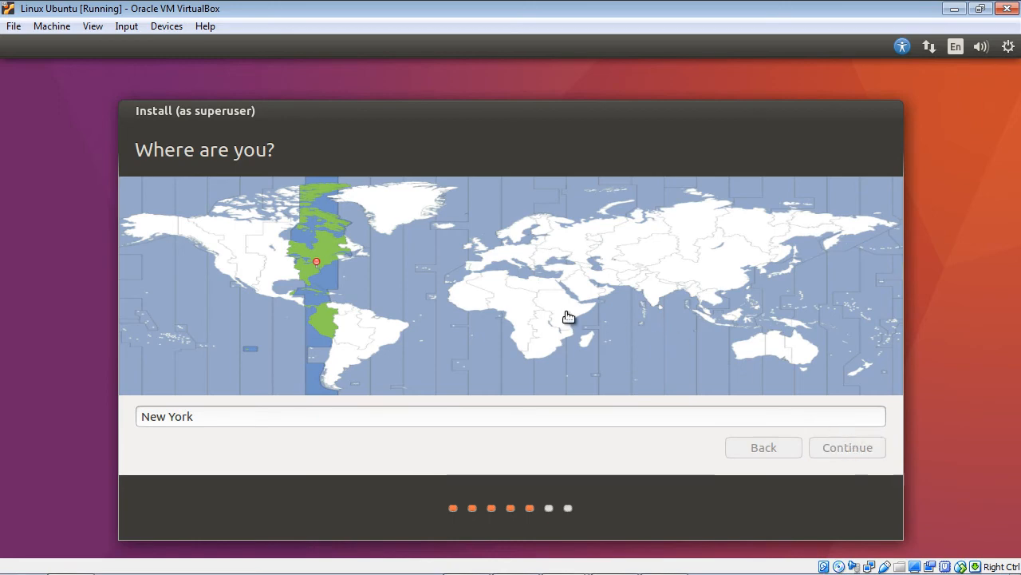
{"action": "left_click", "coordinate": [847, 446]}
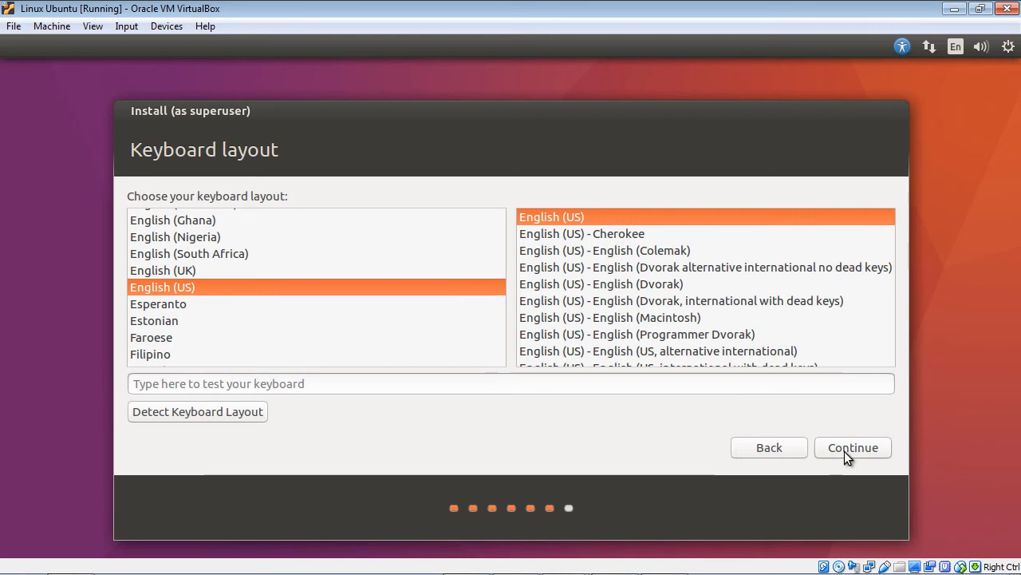
{"action": "left_click", "coordinate": [852, 447]}
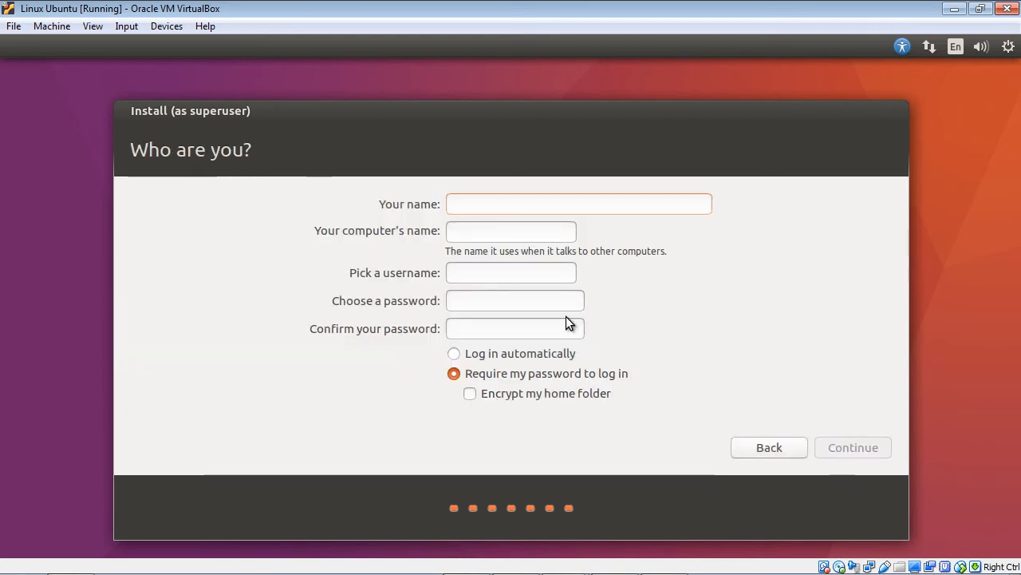
Create user Ernie with a password and Log in automatically, then continue to copying files.
{"action": "type", "text": "Ernie"}
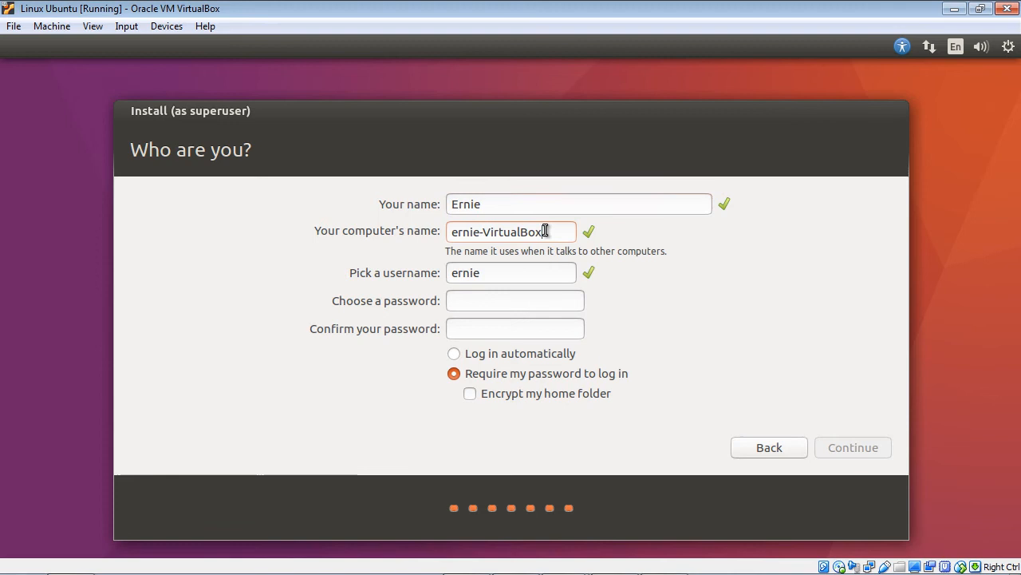
{"action": "triple_click", "coordinate": [510, 231]}
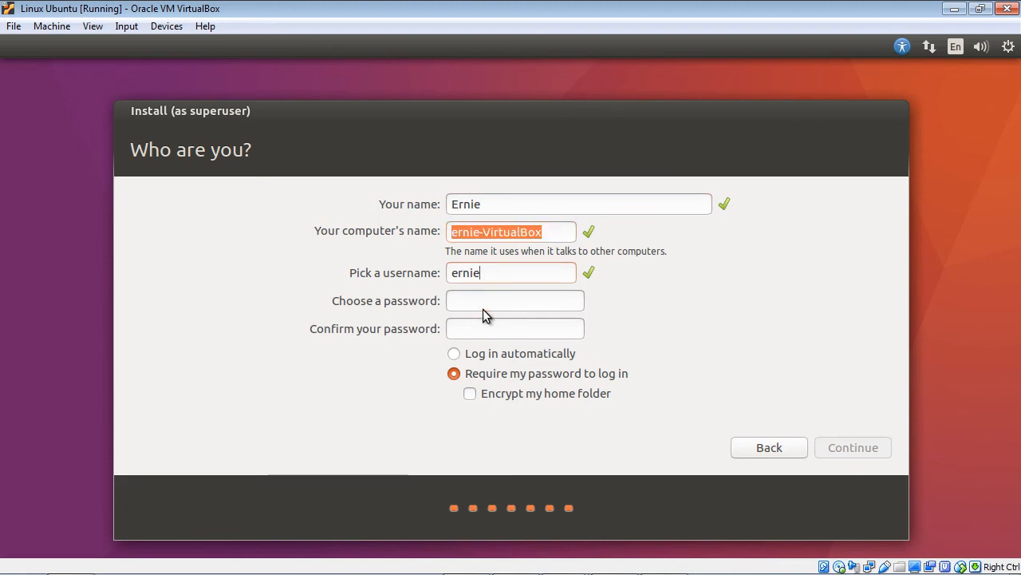
{"action": "left_click", "coordinate": [514, 300]}
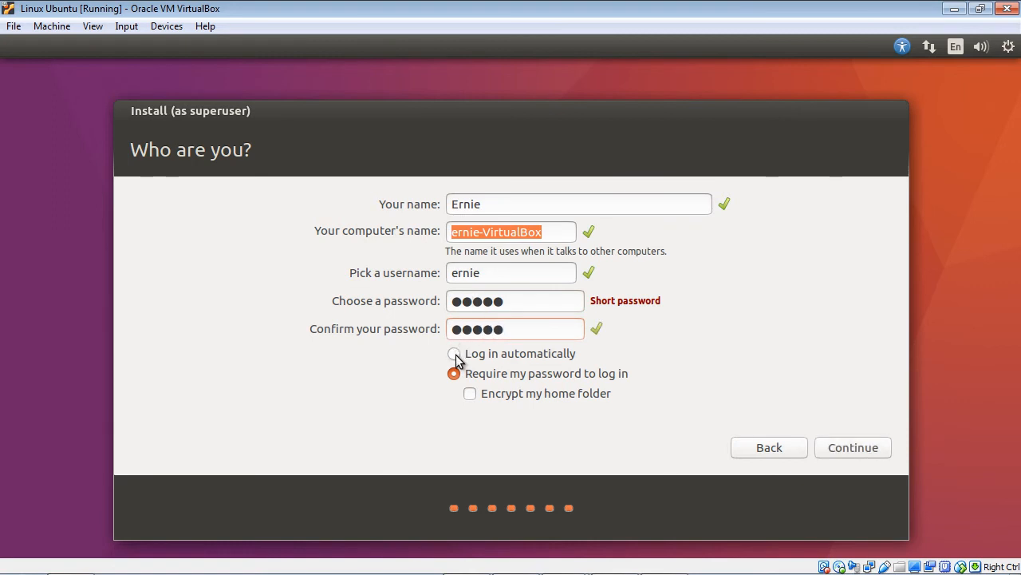
{"action": "left_click", "coordinate": [453, 354]}
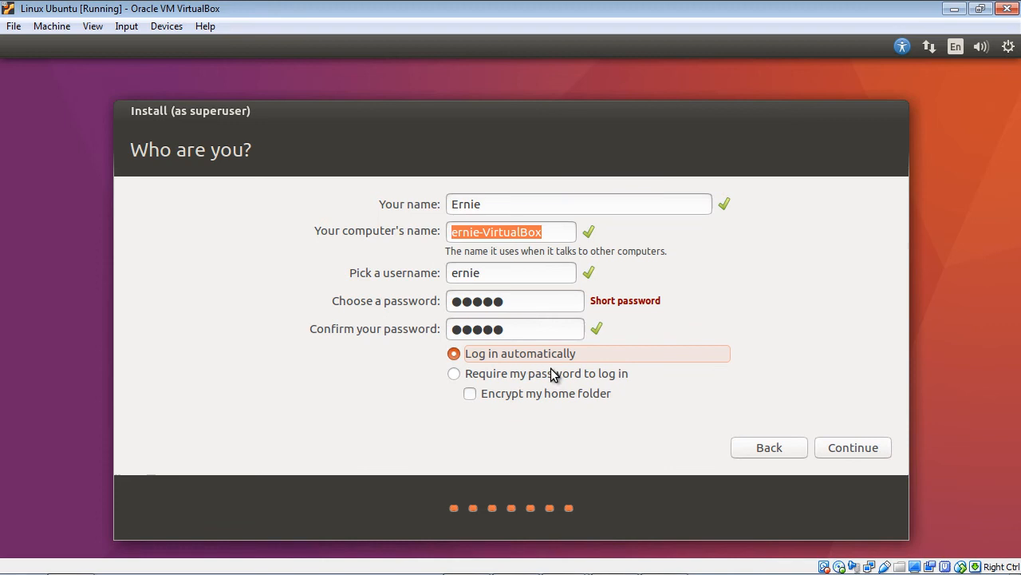
{"action": "mouse_move", "coordinate": [845, 456]}
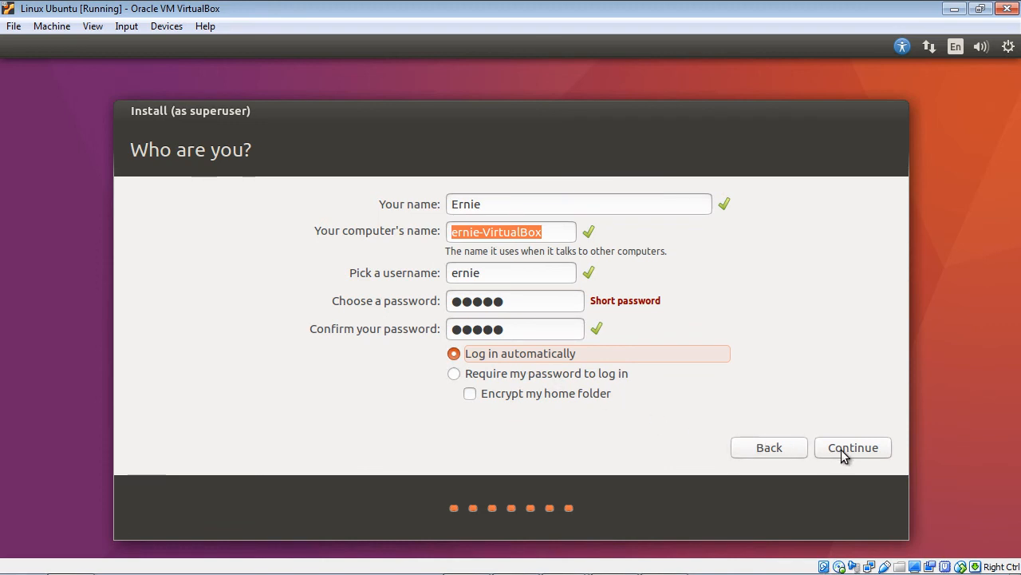
{"action": "left_click", "coordinate": [852, 446]}
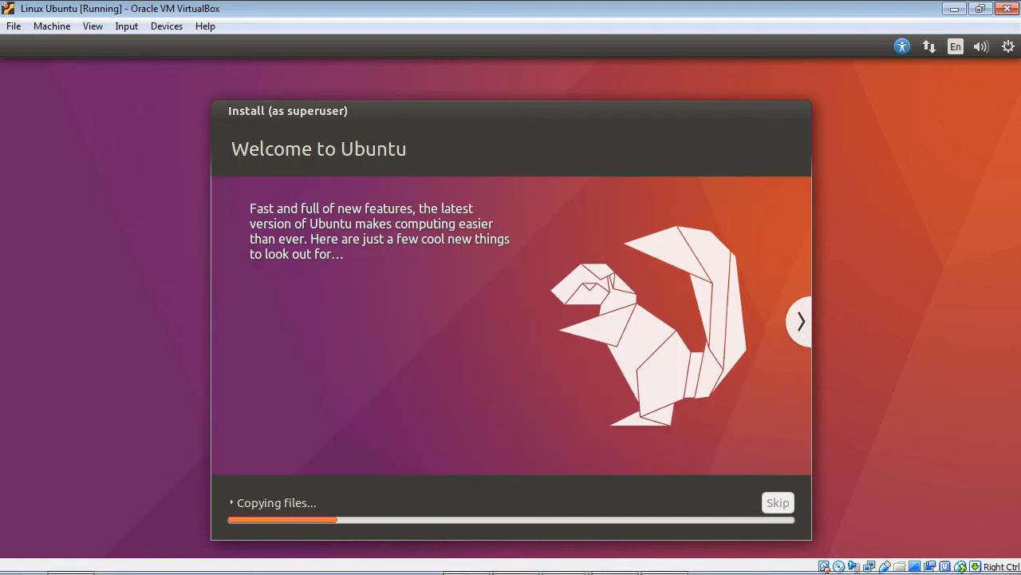
{"action": "mouse_move", "coordinate": [702, 322]}
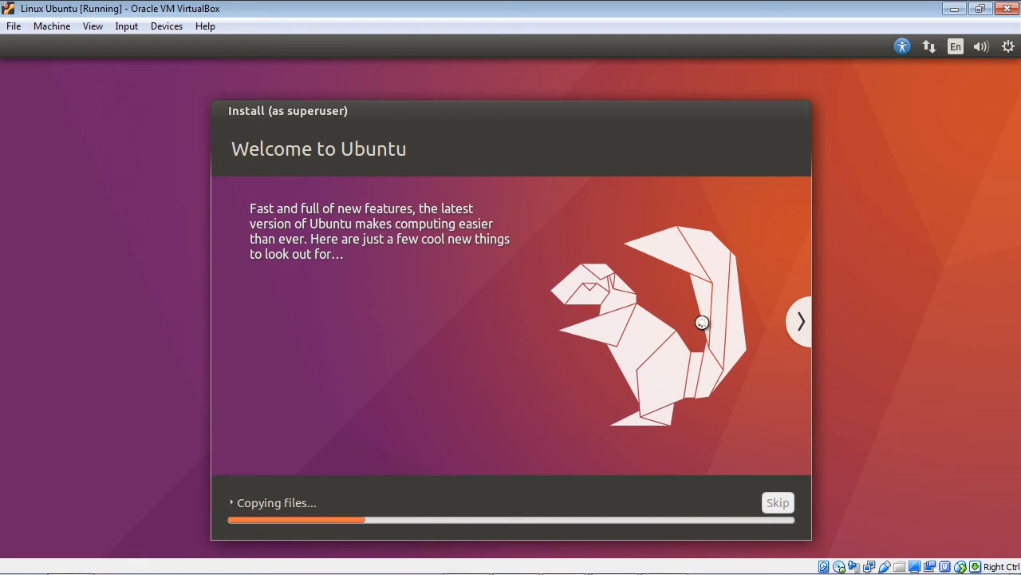
Browse the welcome slideshow while files copy until Installation Complete appears.
{"action": "left_click", "coordinate": [801, 322]}
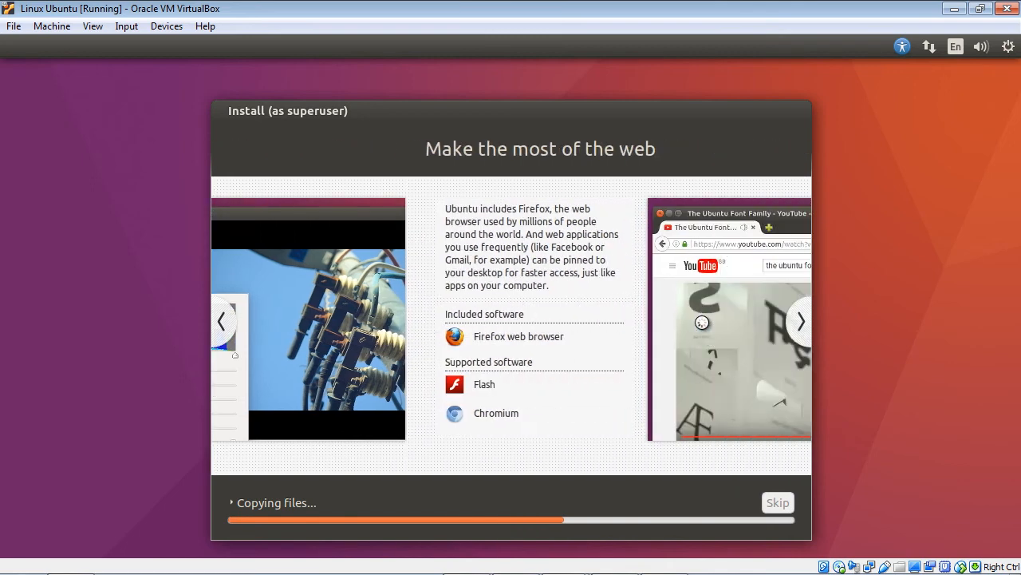
{"action": "left_click", "coordinate": [801, 321]}
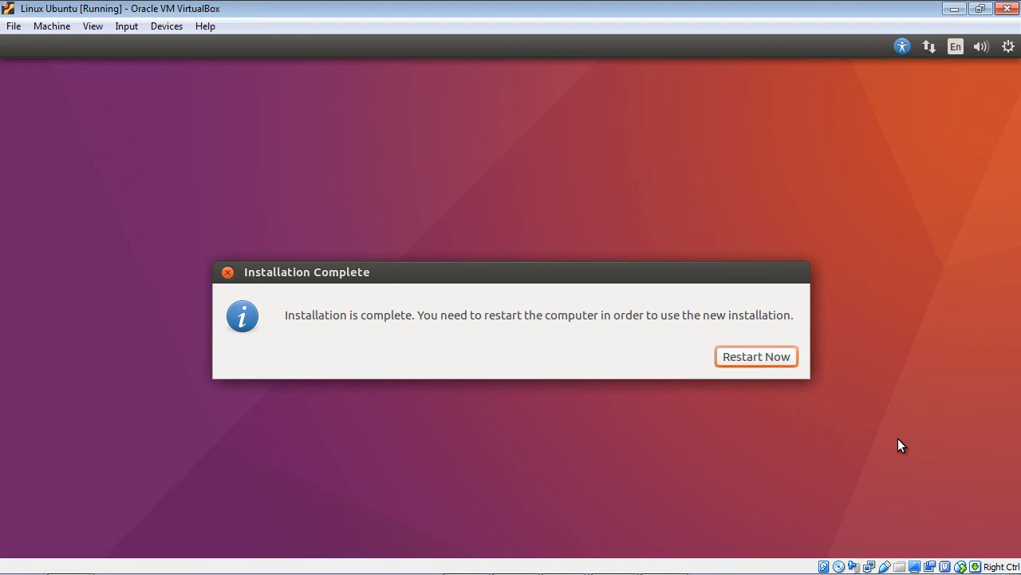
Restart into the new Ubuntu installation and log in as Ernie with his password.
{"action": "left_click", "coordinate": [756, 356]}
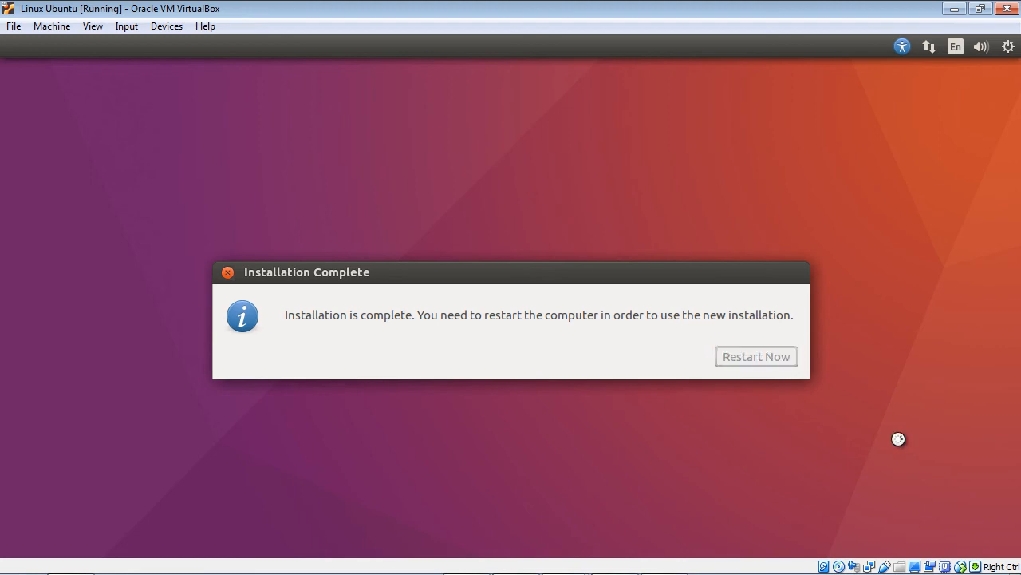
{"action": "left_click", "coordinate": [756, 355]}
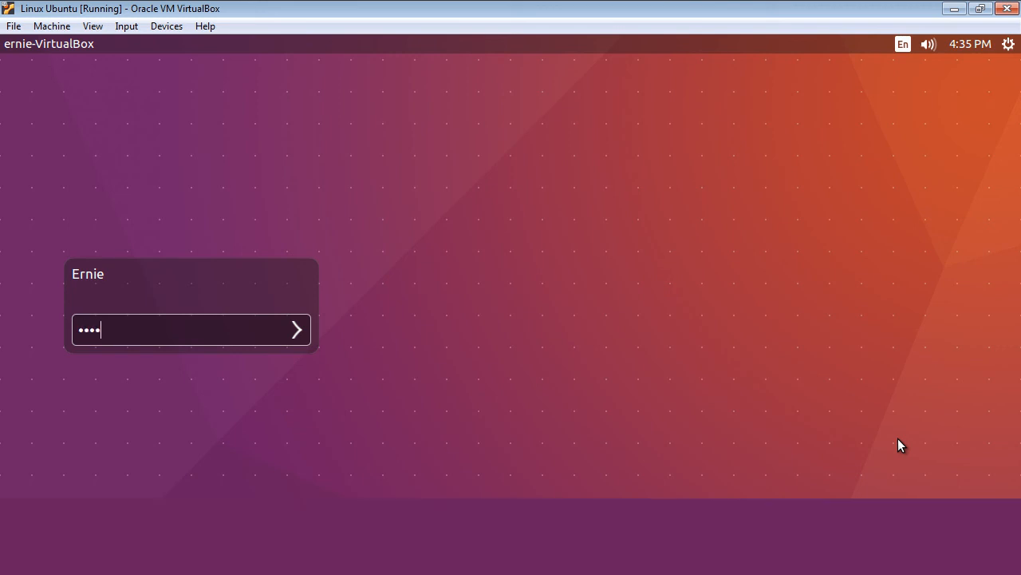
{"action": "left_click", "coordinate": [297, 329]}
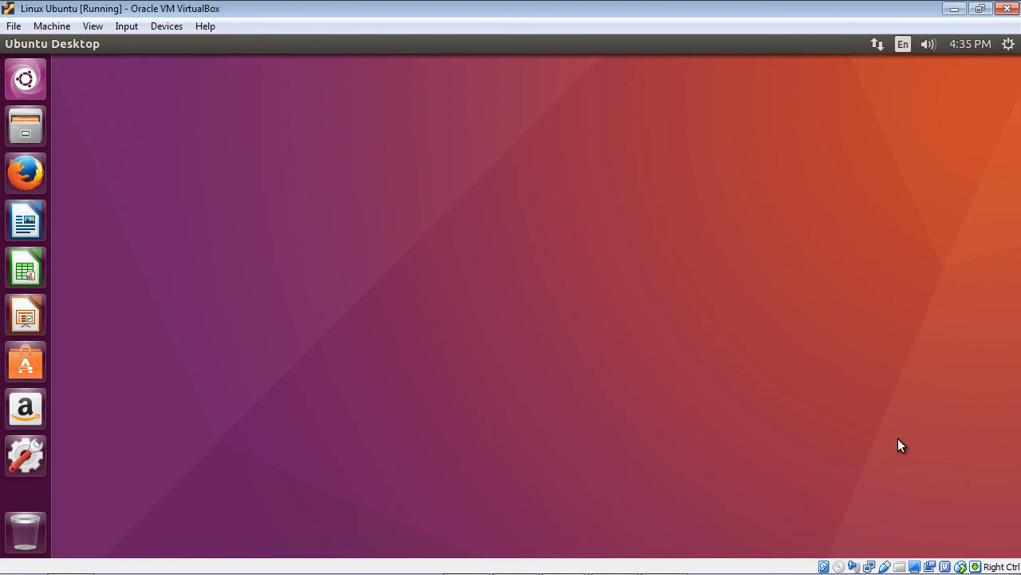
{"action": "mouse_move", "coordinate": [26, 313]}
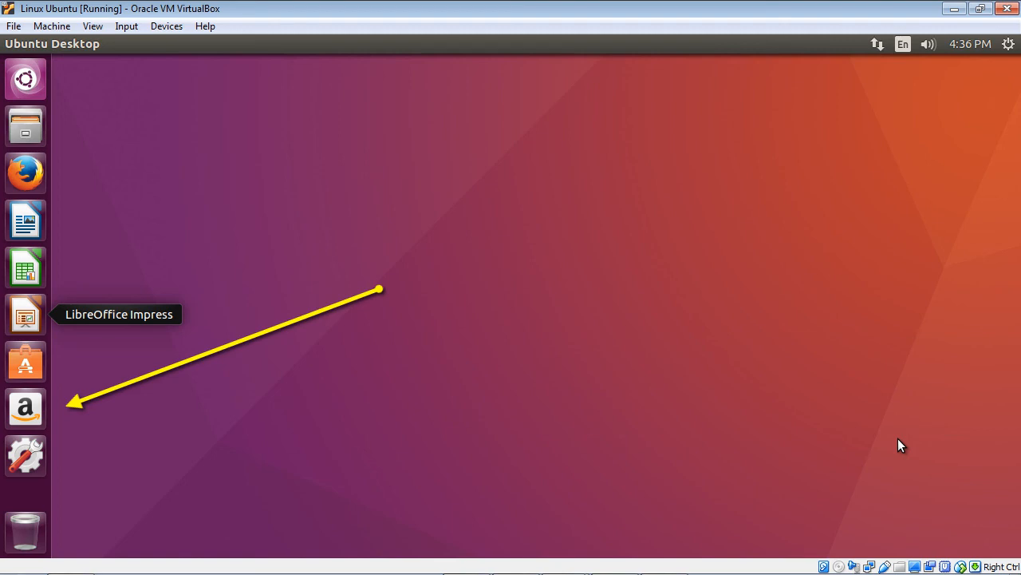
Unlock the Amazon icon from the launcher, then search the computer for 'ter'.
{"action": "right_click", "coordinate": [25, 408]}
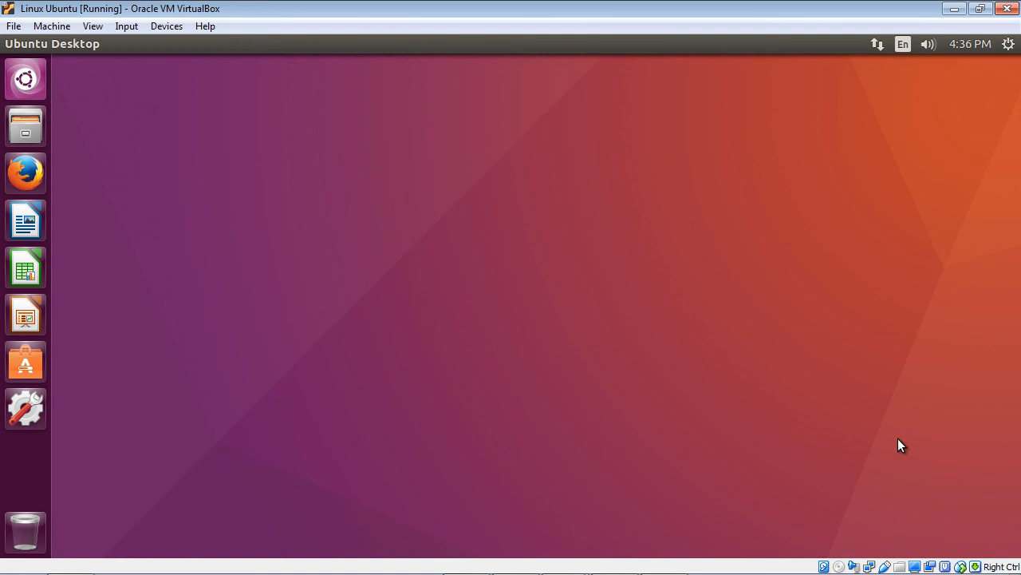
{"action": "mouse_move", "coordinate": [25, 360]}
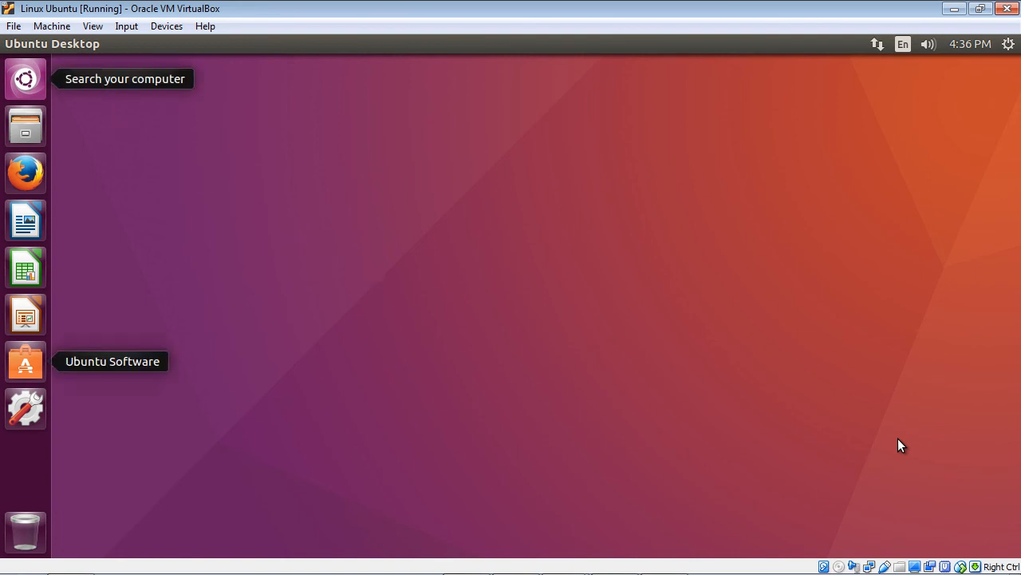
{"action": "left_click", "coordinate": [25, 78]}
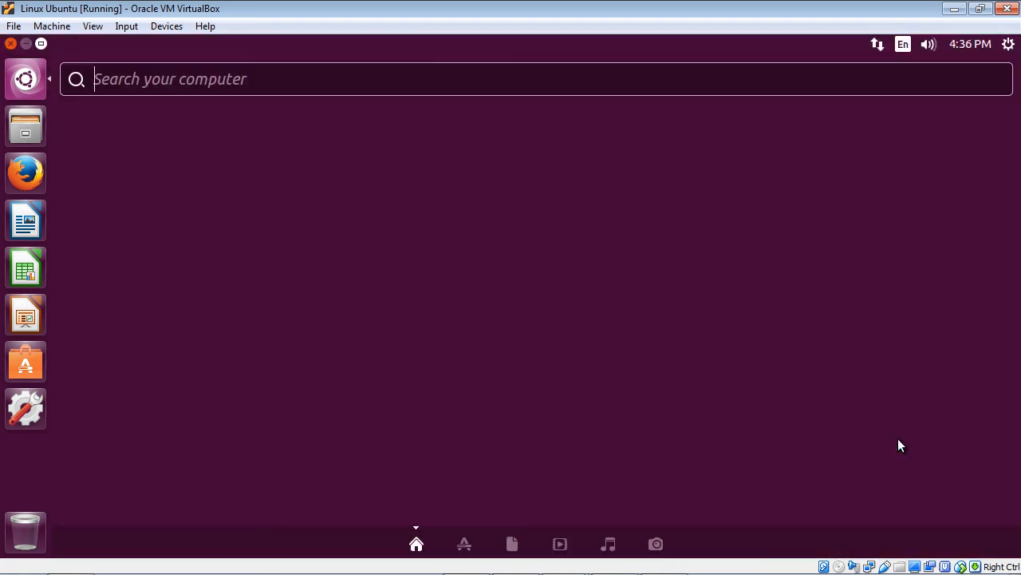
{"action": "type", "text": "ter"}
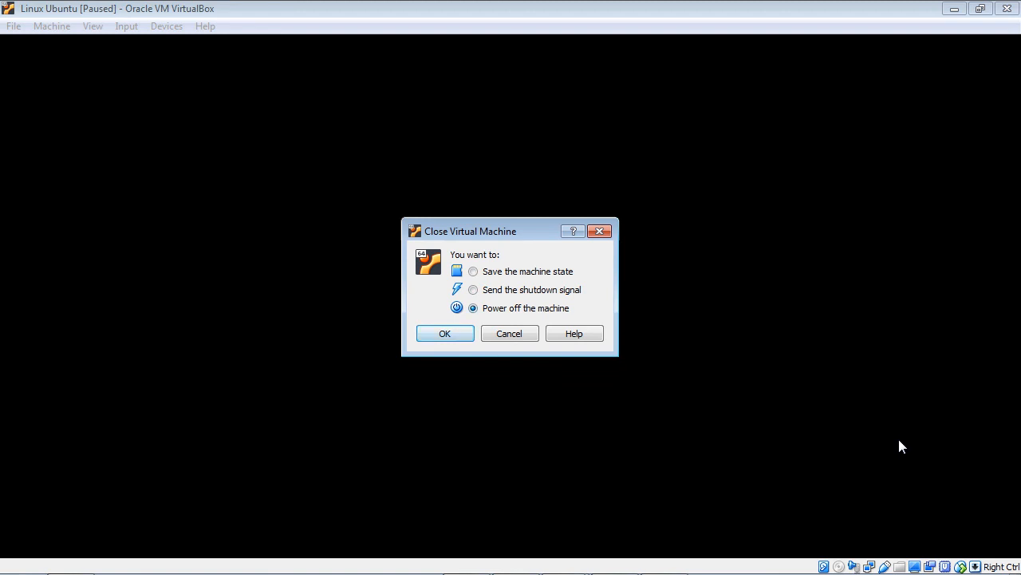
Confirm 'Power off the machine' in the Close Virtual Machine dialog.
{"action": "left_click", "coordinate": [444, 333]}
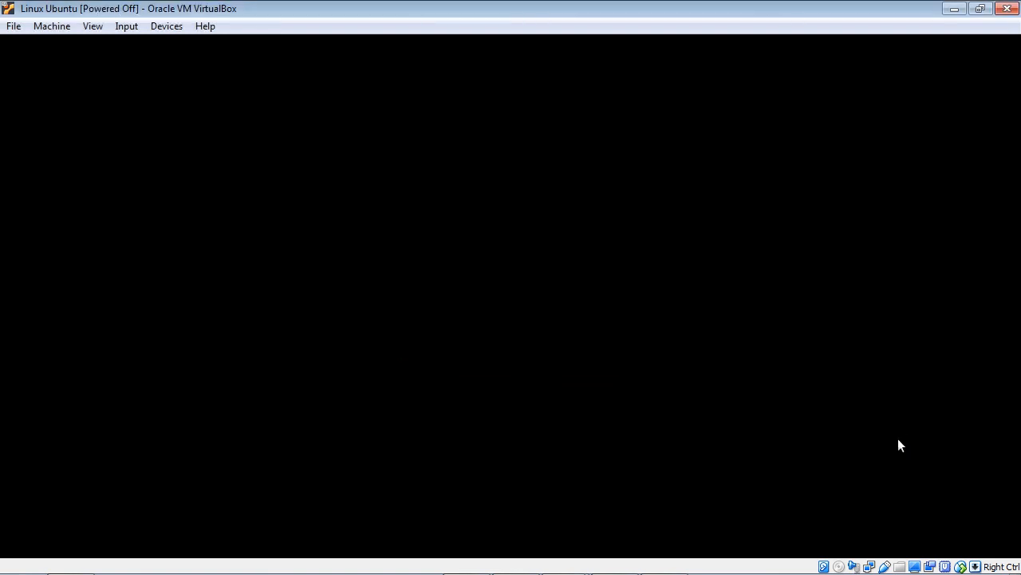